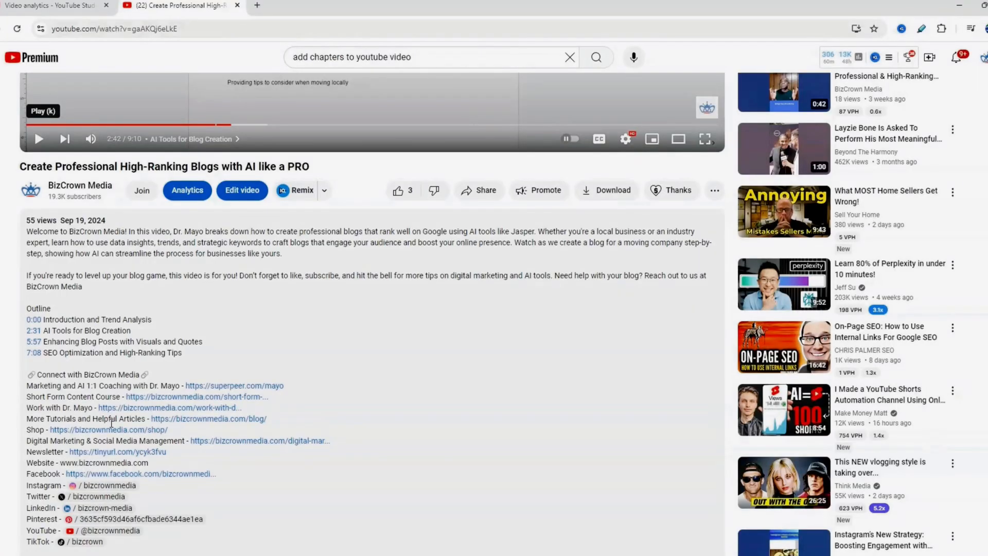
{"action": "mouse_move", "coordinate": [152, 363]}
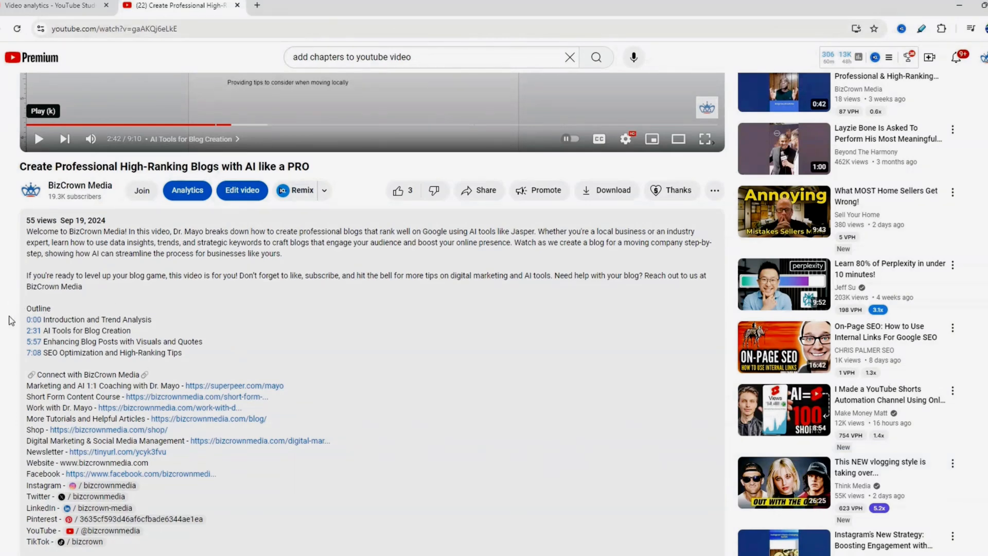
{"action": "mouse_move", "coordinate": [18, 312]}
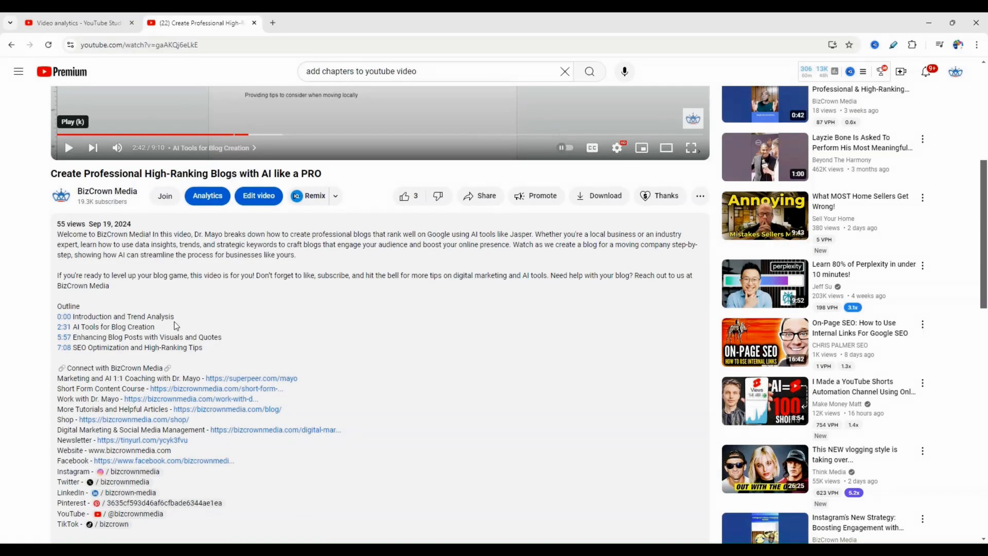
{"action": "mouse_move", "coordinate": [82, 347]}
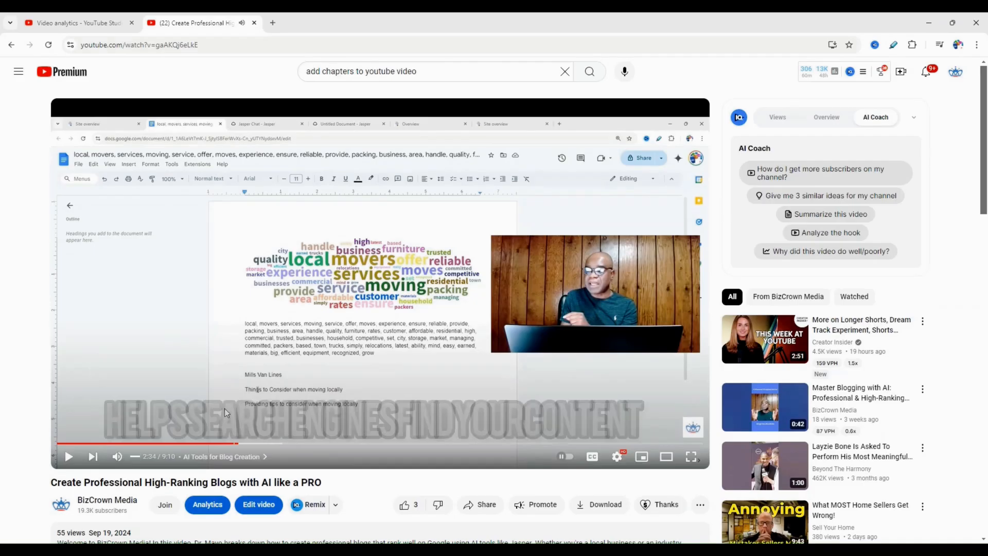
Step: Show the video's editable details and its Description field holding the four timestamped outline entries
{"action": "scroll", "scroll_direction": "down", "scroll_amount": 3}
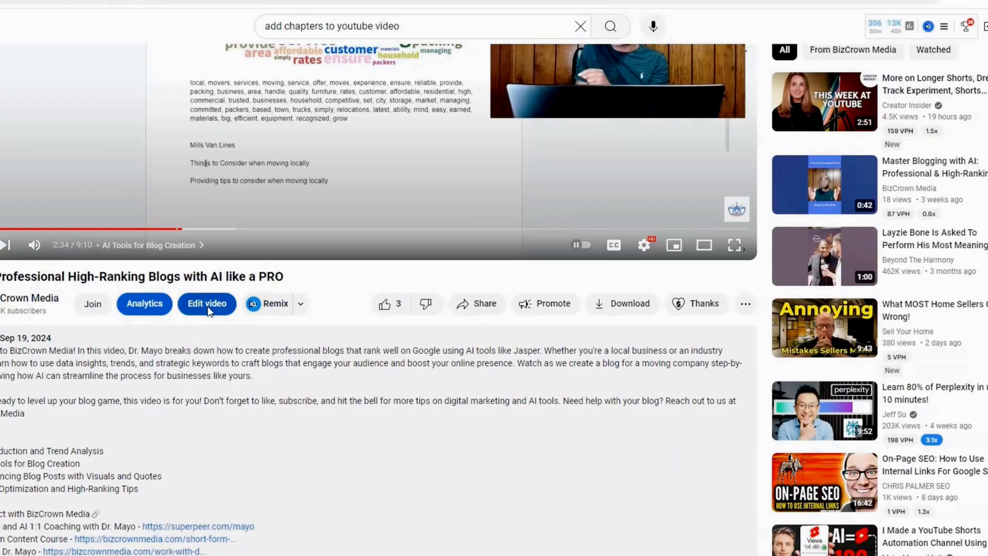
{"action": "left_click", "coordinate": [207, 303]}
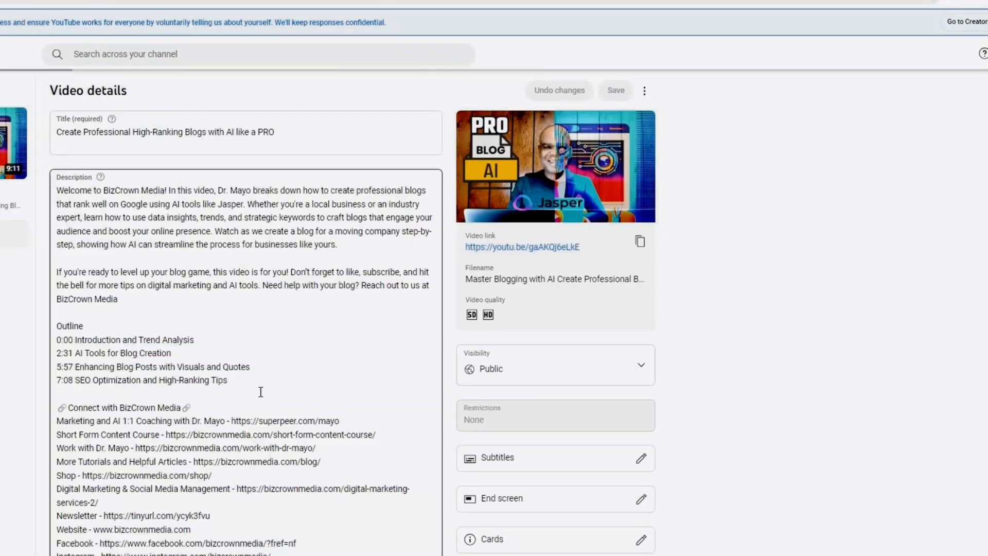
{"action": "scroll", "scroll_direction": "down", "scroll_amount": 3}
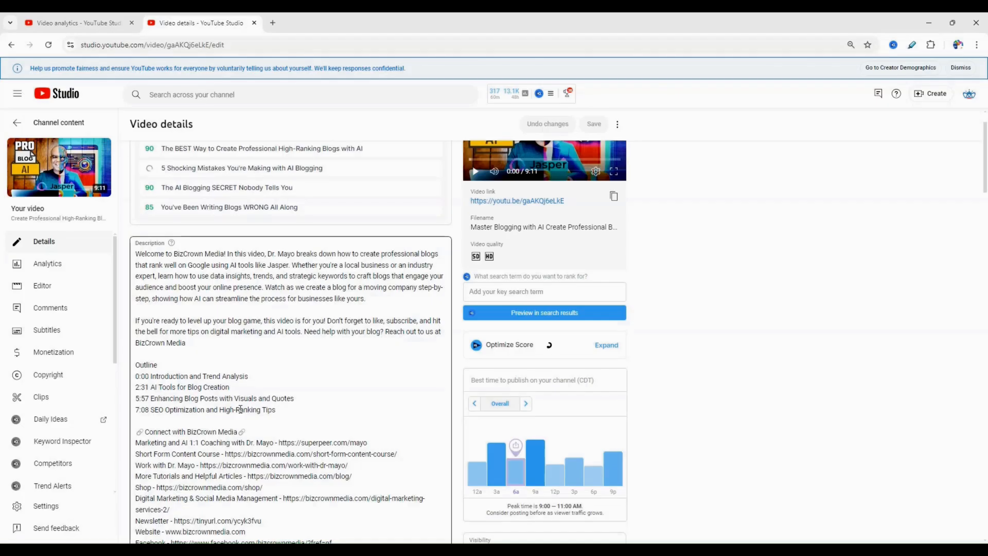
{"action": "scroll", "scroll_direction": "up", "scroll_amount": 3}
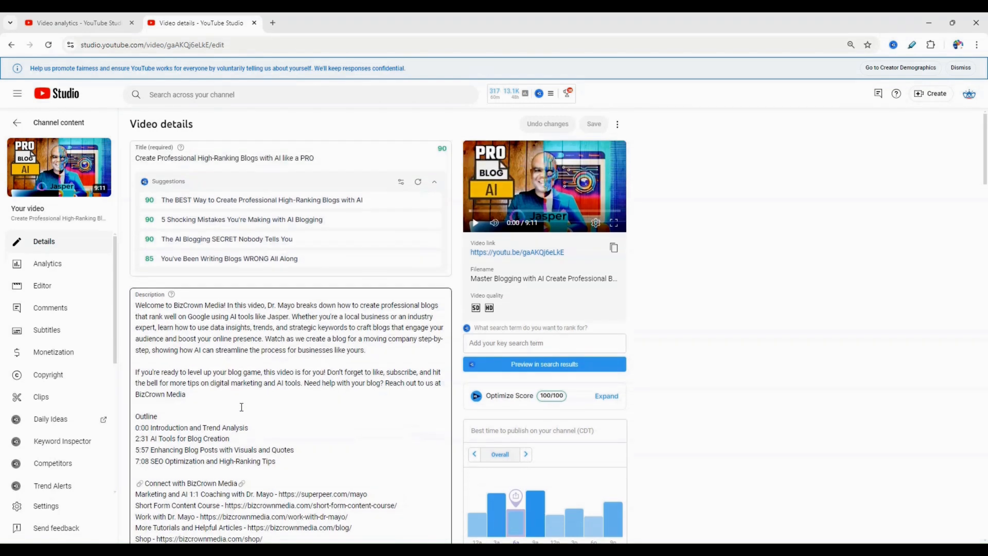
{"action": "mouse_move", "coordinate": [474, 221]}
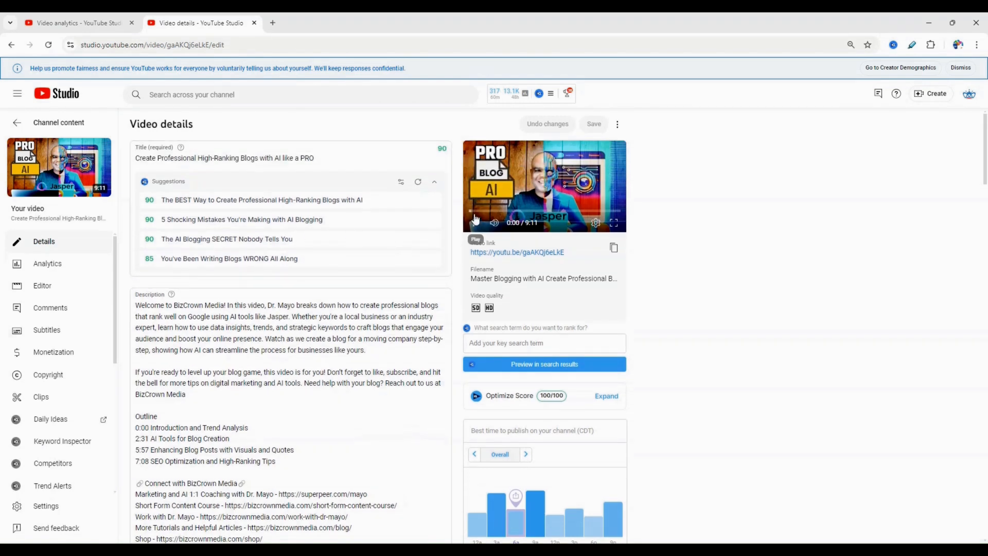
{"action": "left_click", "coordinate": [475, 222]}
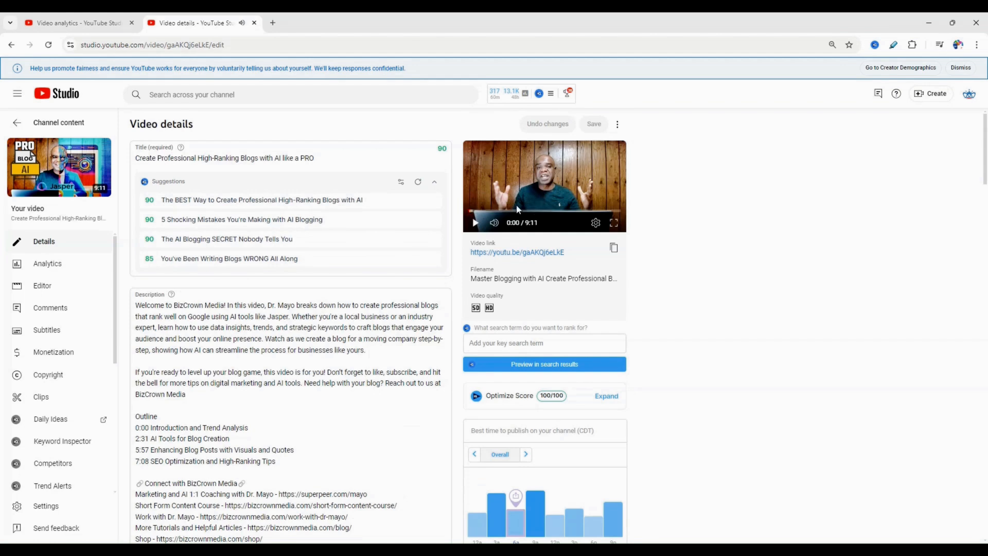
{"action": "mouse_move", "coordinate": [178, 287]}
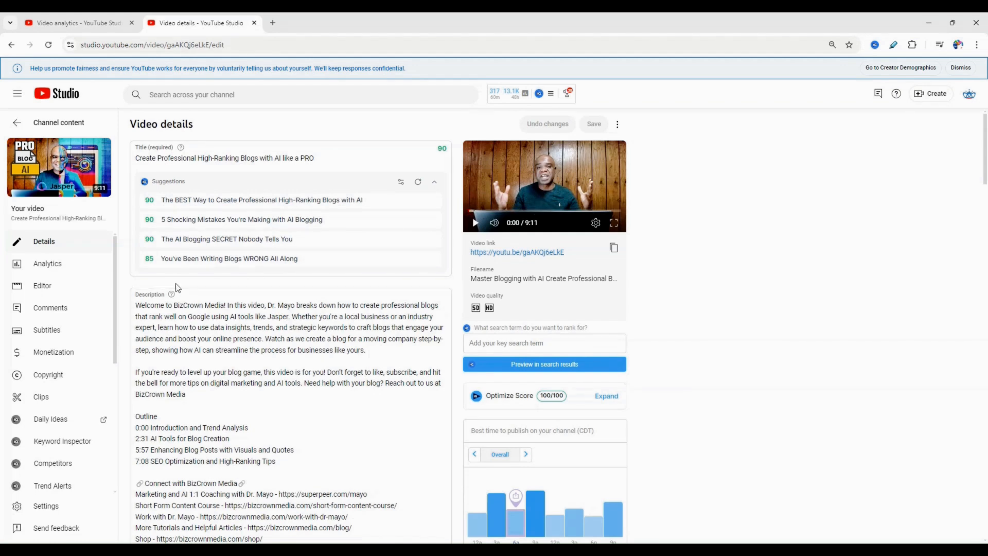
{"action": "left_click", "coordinate": [291, 442]}
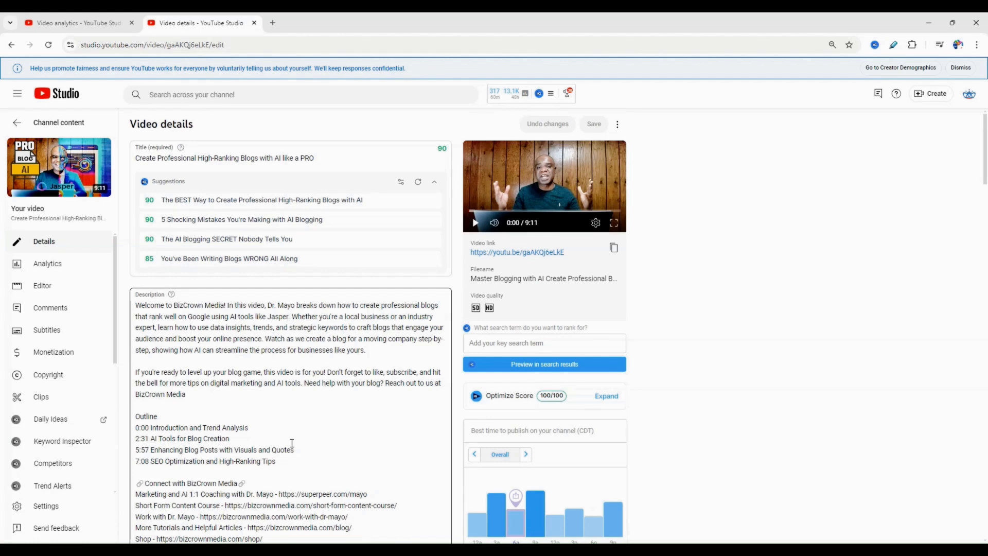
{"action": "mouse_move", "coordinate": [227, 282]}
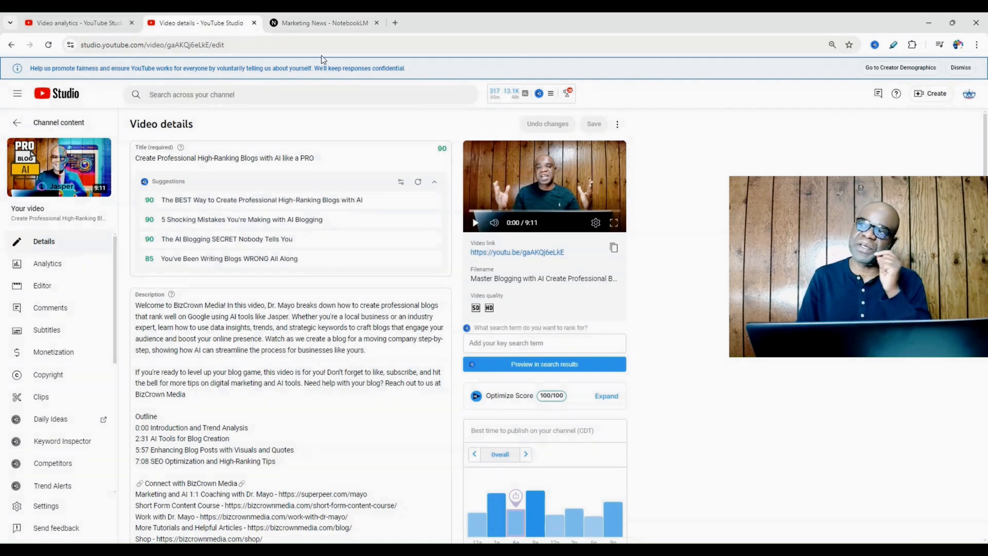
Step: Bring up the Marketing News notebook with its two YouTube sources and saved timeline notes
{"action": "left_click", "coordinate": [301, 94]}
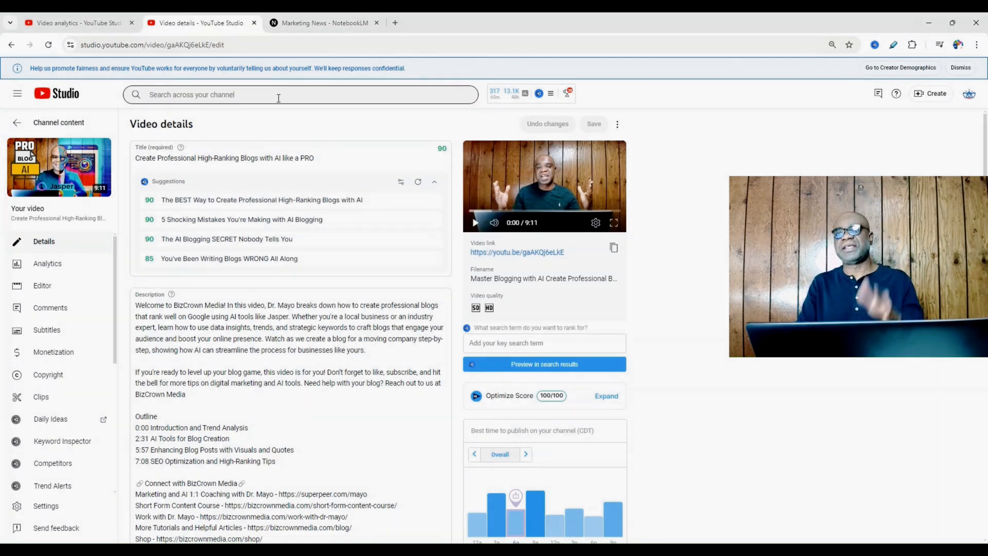
{"action": "left_click", "coordinate": [320, 23]}
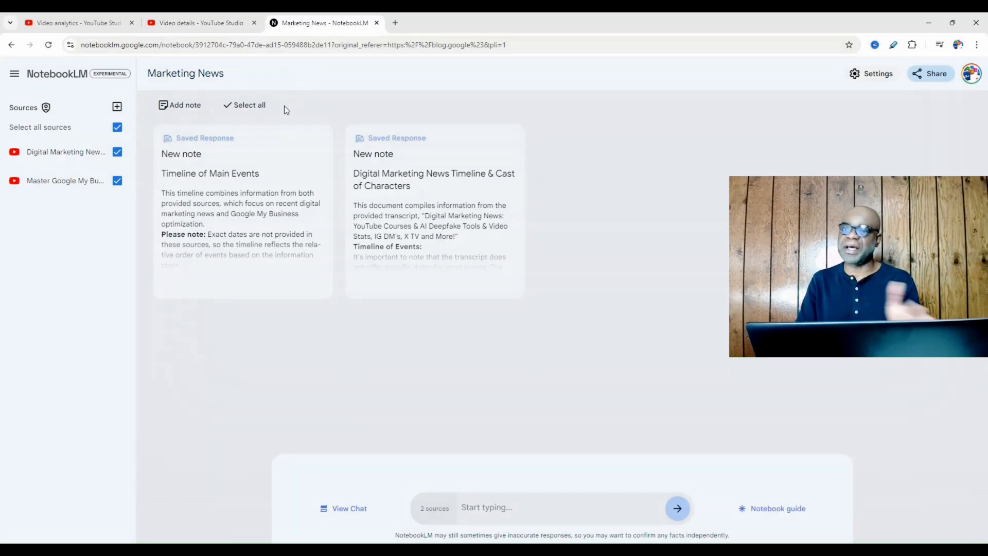
{"action": "mouse_move", "coordinate": [553, 222]}
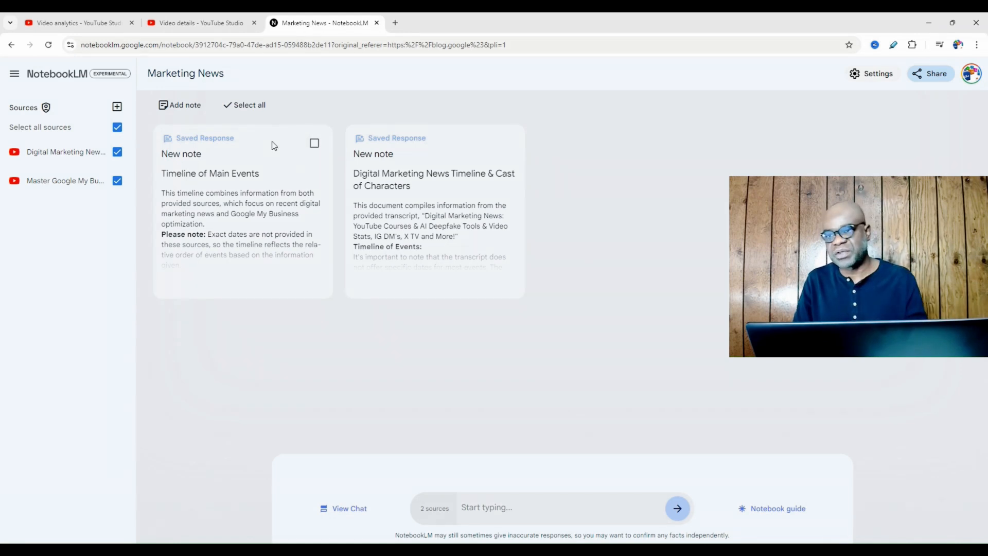
{"action": "mouse_move", "coordinate": [508, 178]}
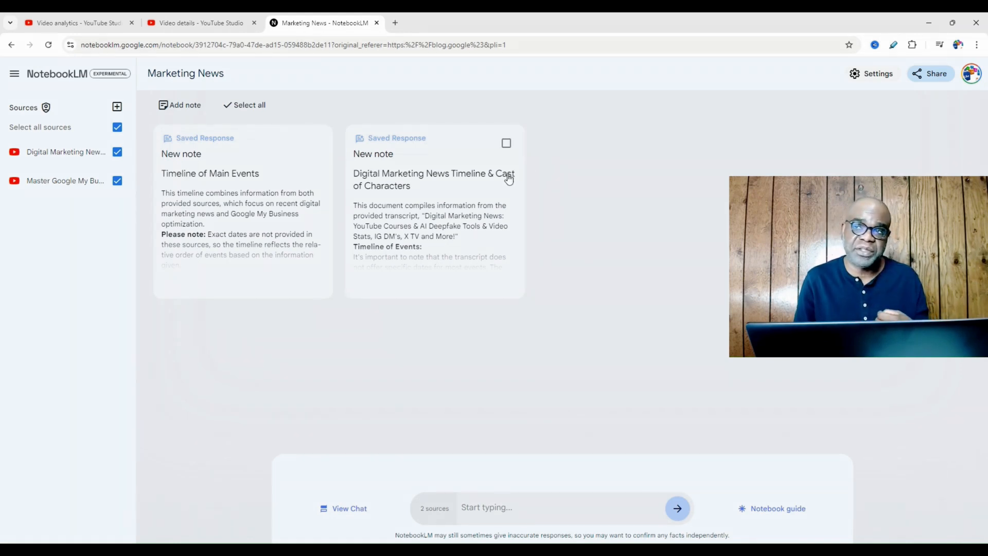
{"action": "mouse_move", "coordinate": [415, 177]}
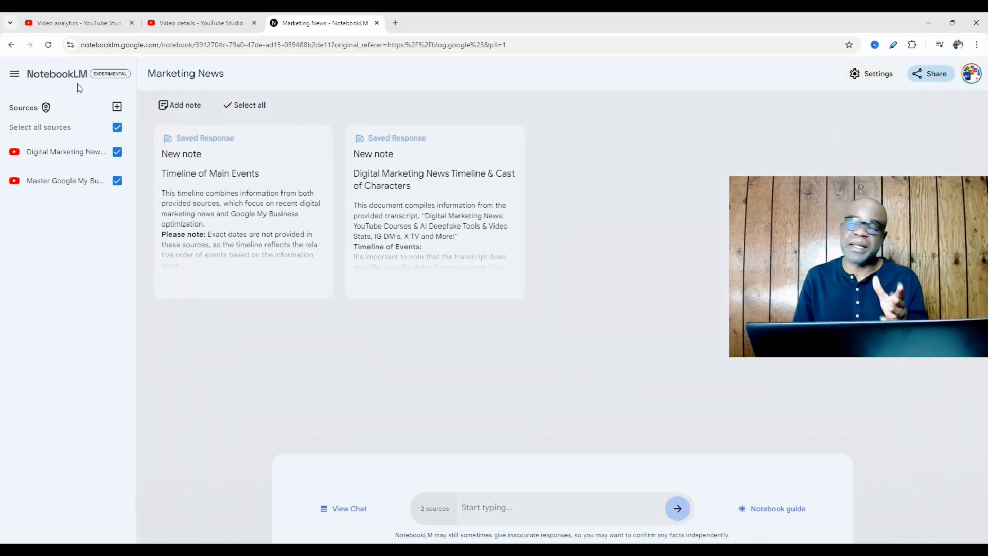
{"action": "mouse_move", "coordinate": [863, 106]}
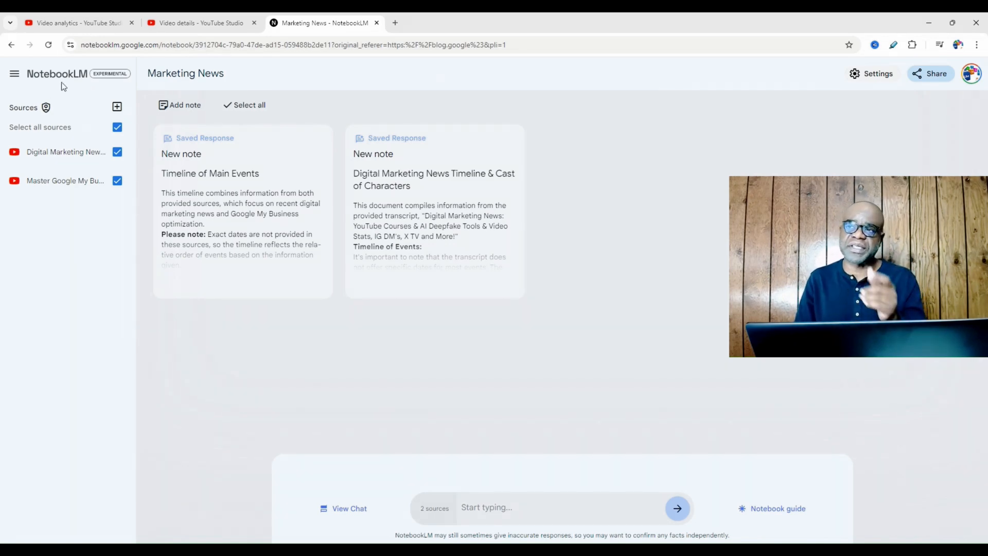
{"action": "mouse_move", "coordinate": [116, 106]}
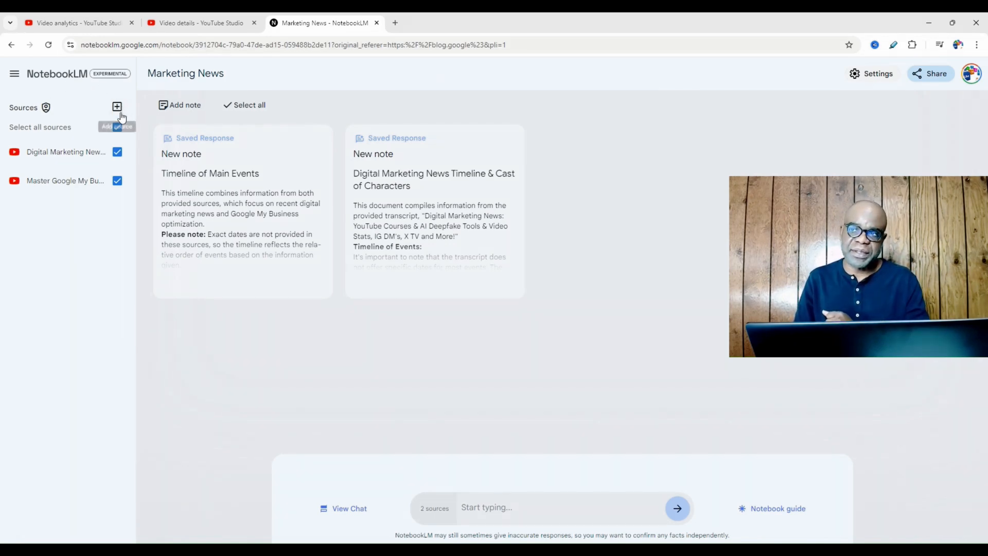
{"action": "left_click", "coordinate": [117, 107]}
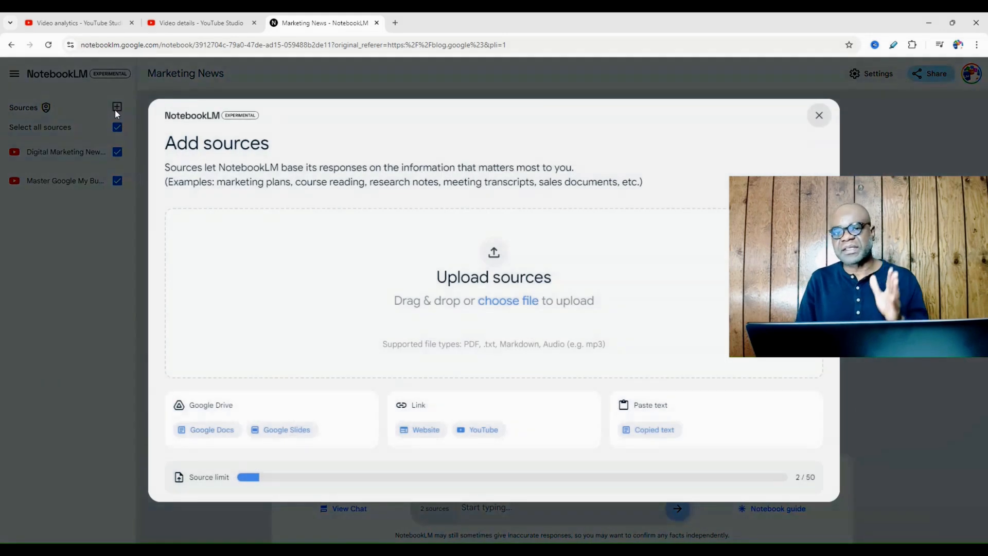
{"action": "mouse_move", "coordinate": [231, 218]}
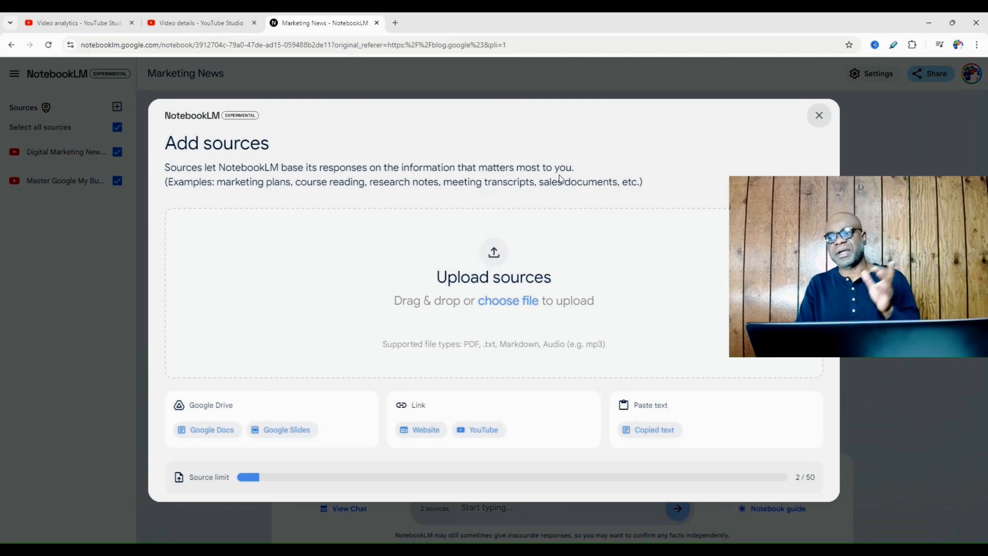
{"action": "mouse_move", "coordinate": [307, 197]}
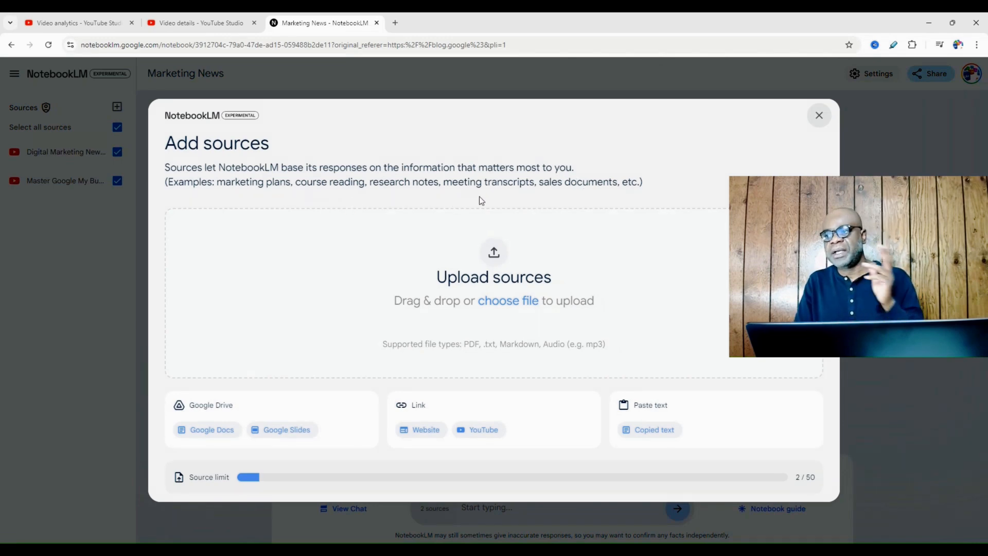
{"action": "mouse_move", "coordinate": [610, 271]}
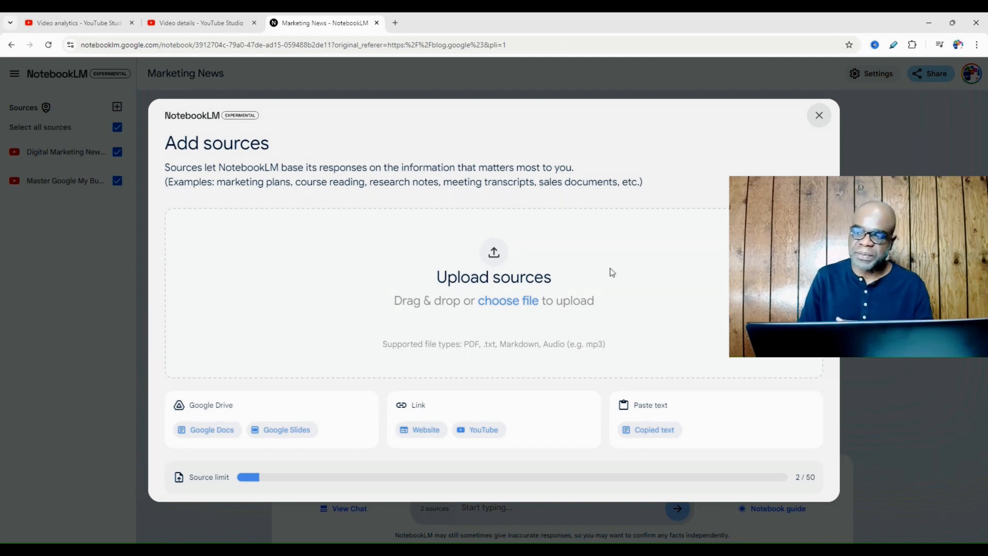
{"action": "mouse_move", "coordinate": [233, 454]}
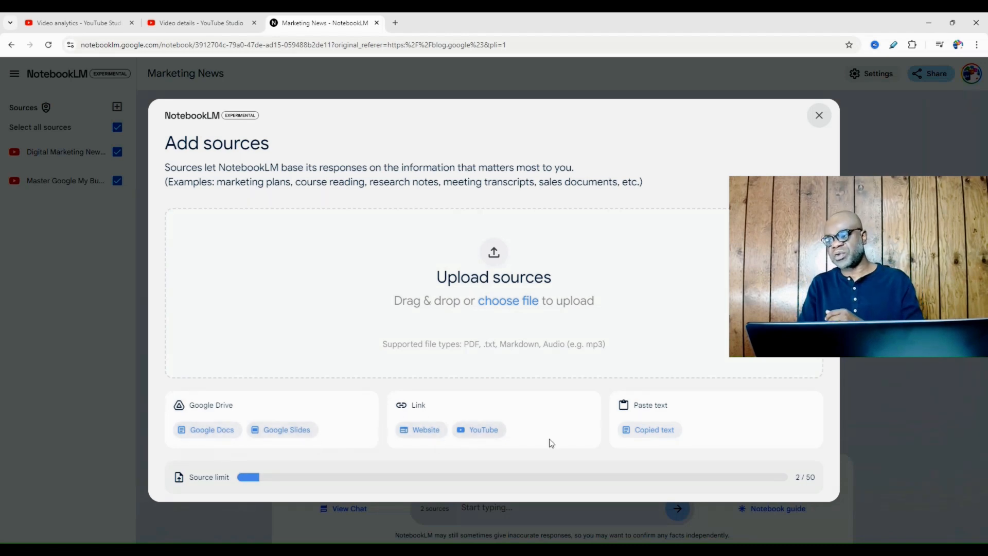
{"action": "mouse_move", "coordinate": [671, 445]}
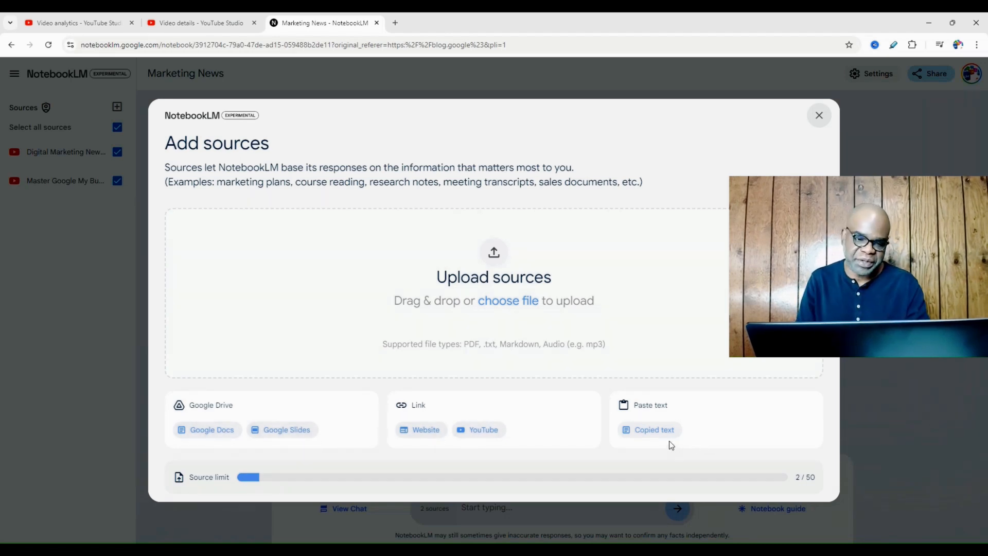
{"action": "mouse_move", "coordinate": [406, 460]}
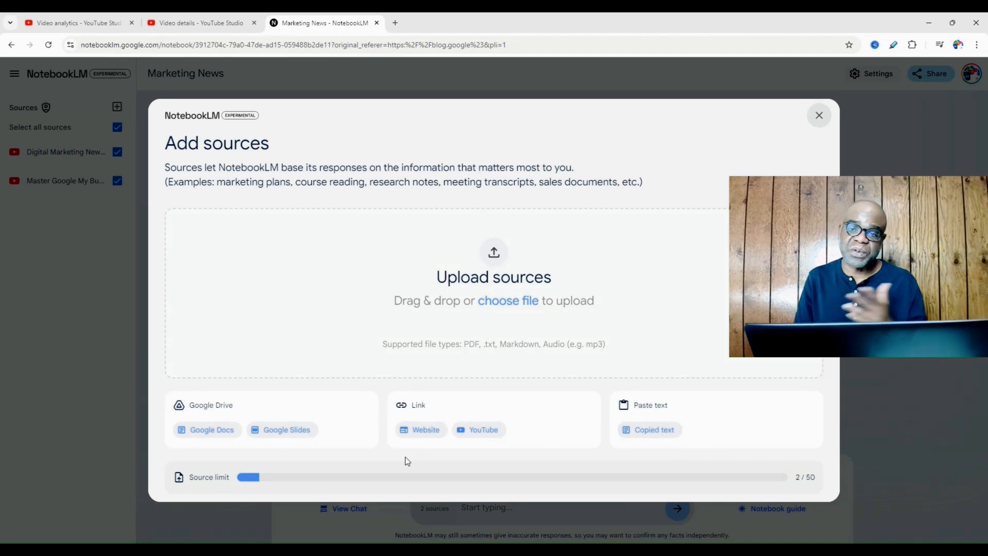
{"action": "mouse_move", "coordinate": [488, 445]}
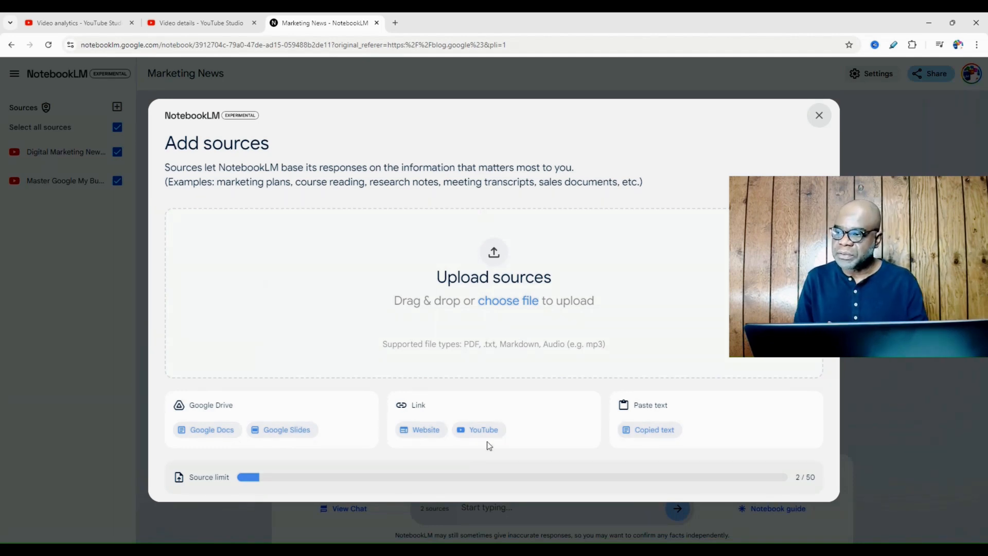
Step: Start a YouTube-link source in the notebook and copy the blog video's share link from Studio
{"action": "left_click", "coordinate": [484, 429]}
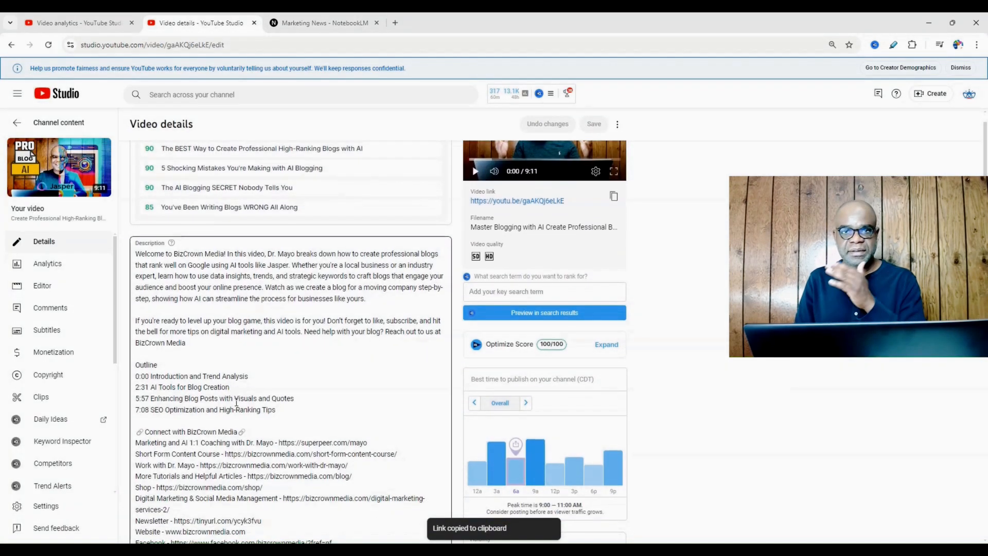
{"action": "scroll", "scroll_direction": "up", "scroll_amount": 3}
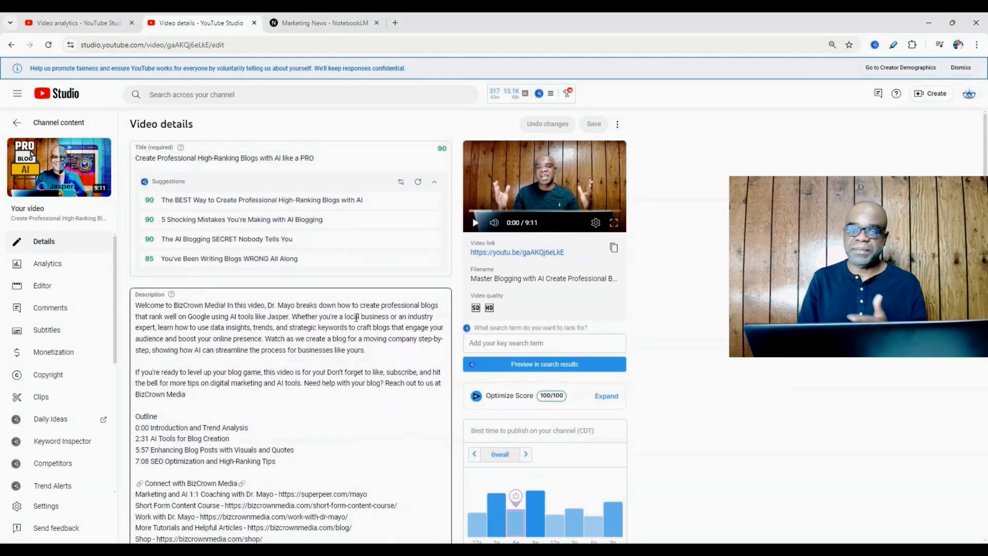
{"action": "mouse_move", "coordinate": [609, 271]}
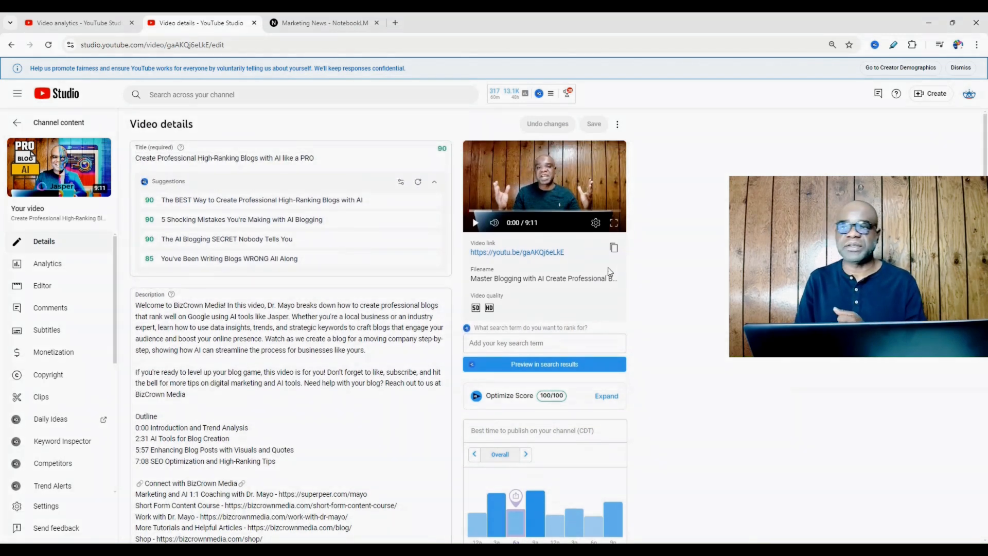
{"action": "left_click", "coordinate": [613, 247]}
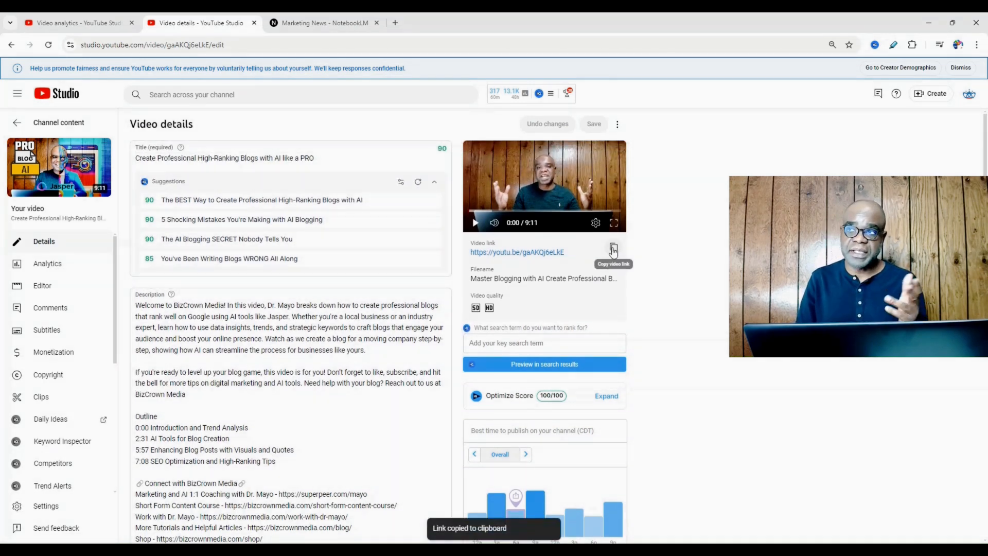
{"action": "left_click", "coordinate": [323, 22]}
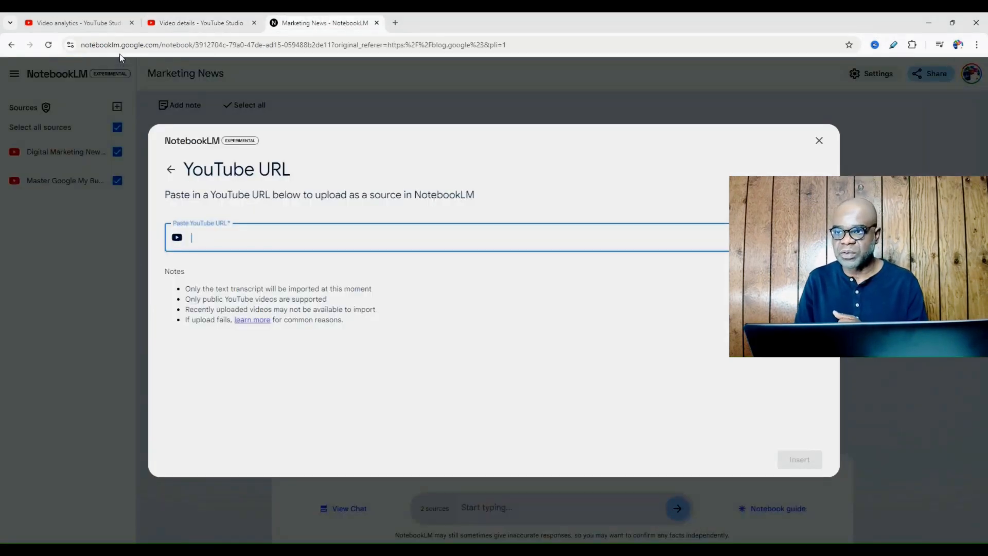
{"action": "type", "text": "https://youtu.be/gaAKQj6eLkE"}
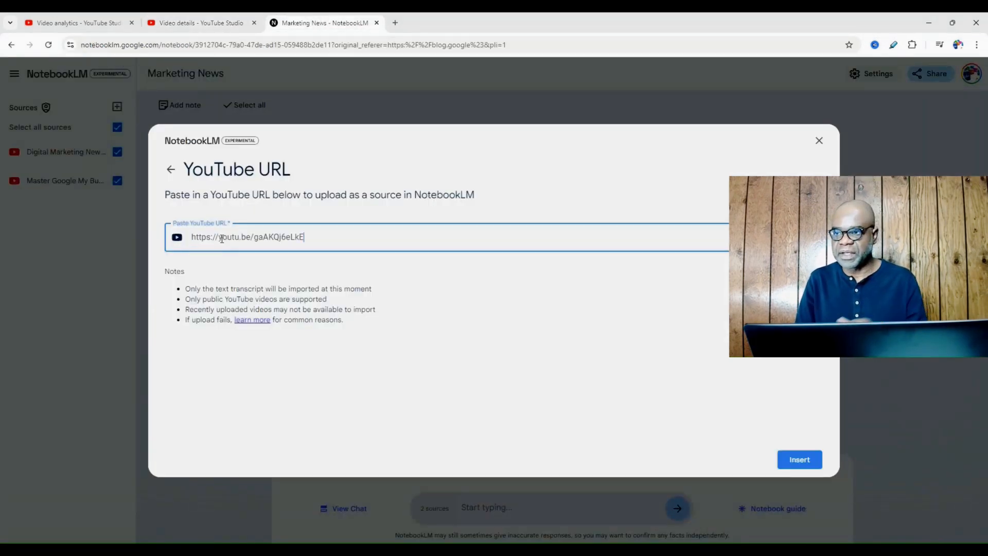
{"action": "left_click", "coordinate": [799, 459]}
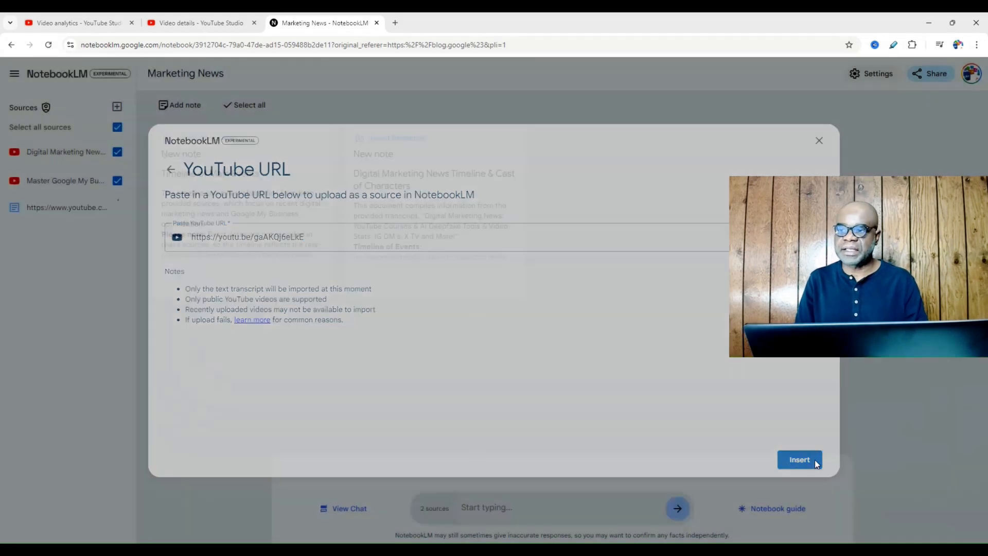
{"action": "left_click", "coordinate": [799, 459]}
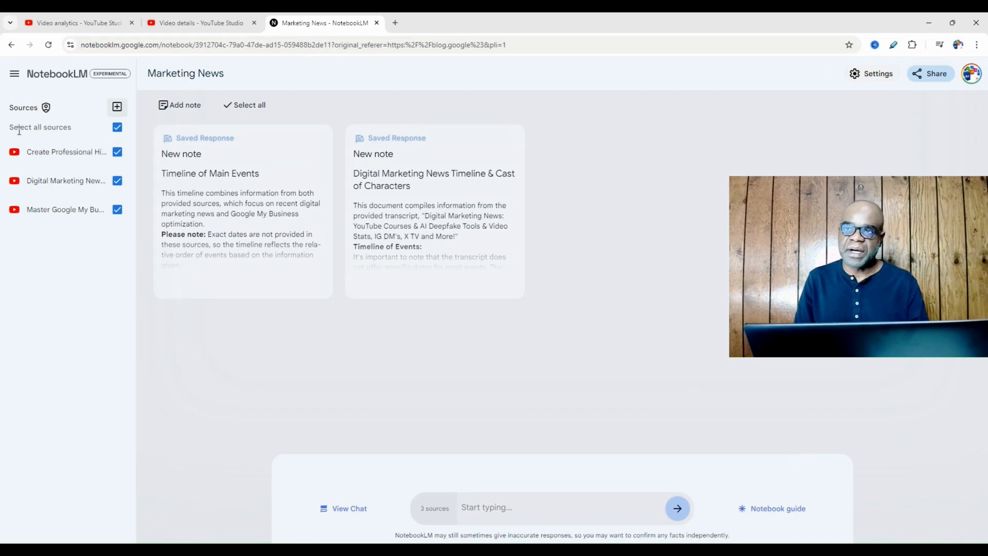
{"action": "mouse_move", "coordinate": [66, 152]}
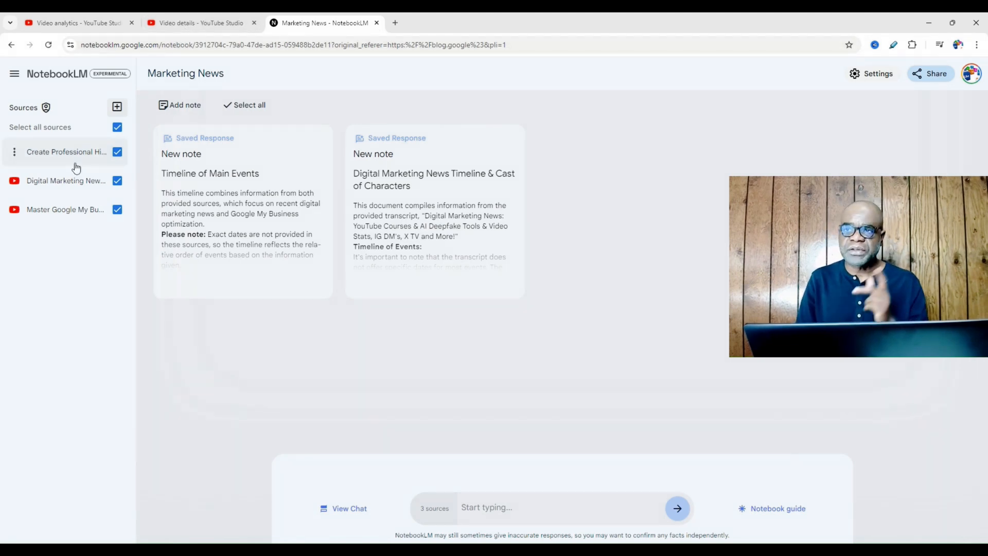
{"action": "left_click", "coordinate": [66, 151]}
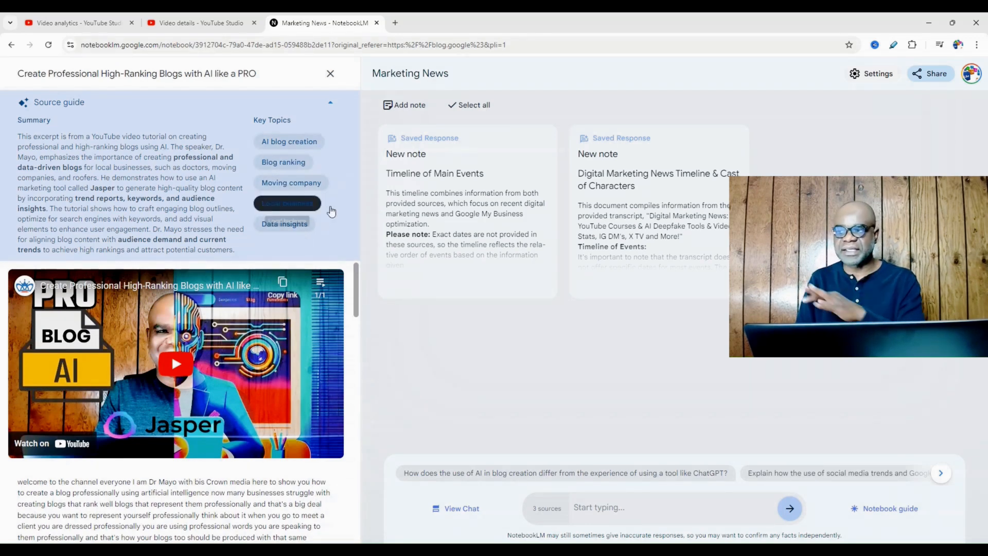
Step: Read through the blog video source's summary, key topics and transcript
{"action": "scroll", "scroll_direction": "down", "scroll_amount": 3}
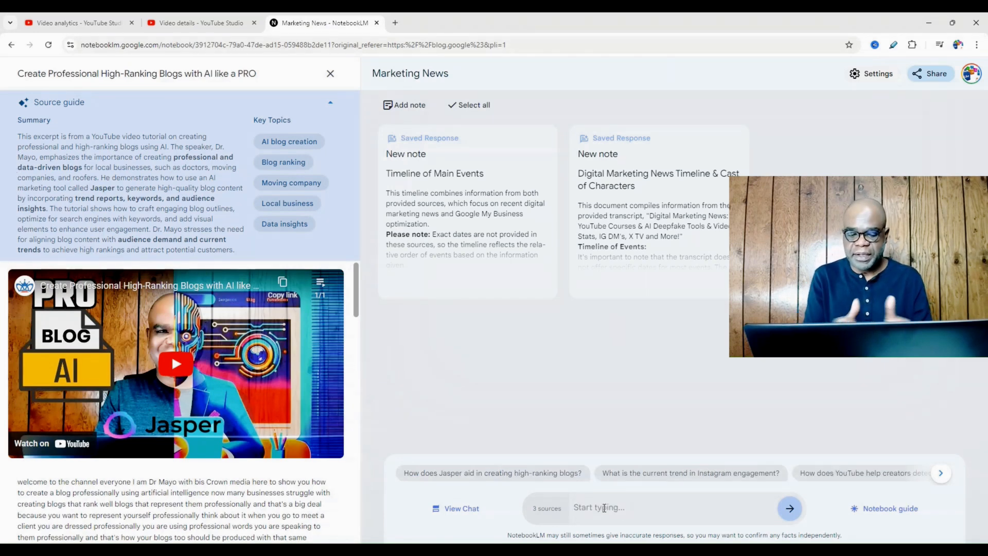
Step: Write a chat request to create timestamps and an outline of the blog video
{"action": "type", "text": "create t"}
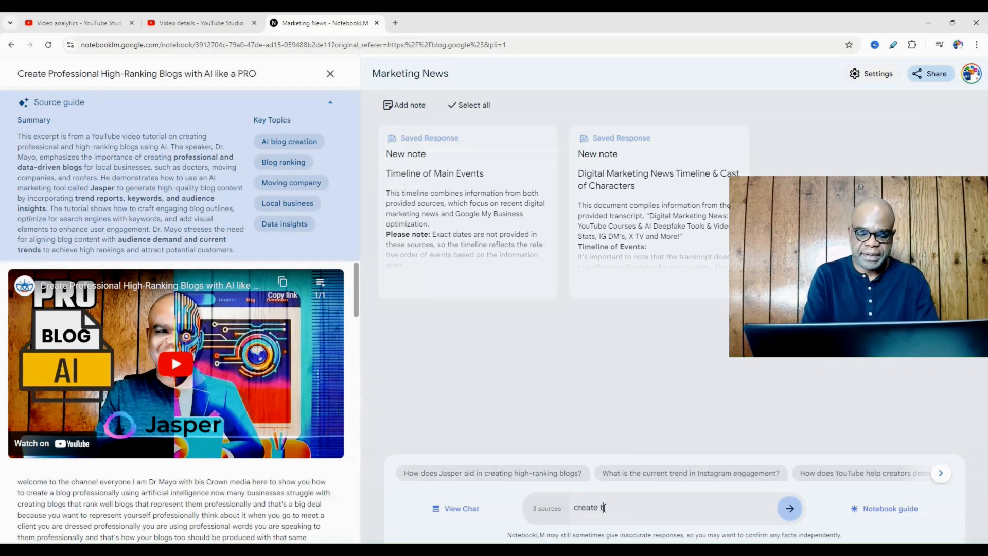
{"action": "type", "text": "imestamps and outline for the Create Professional High-Ranking Blogs with AI like a PRO video"}
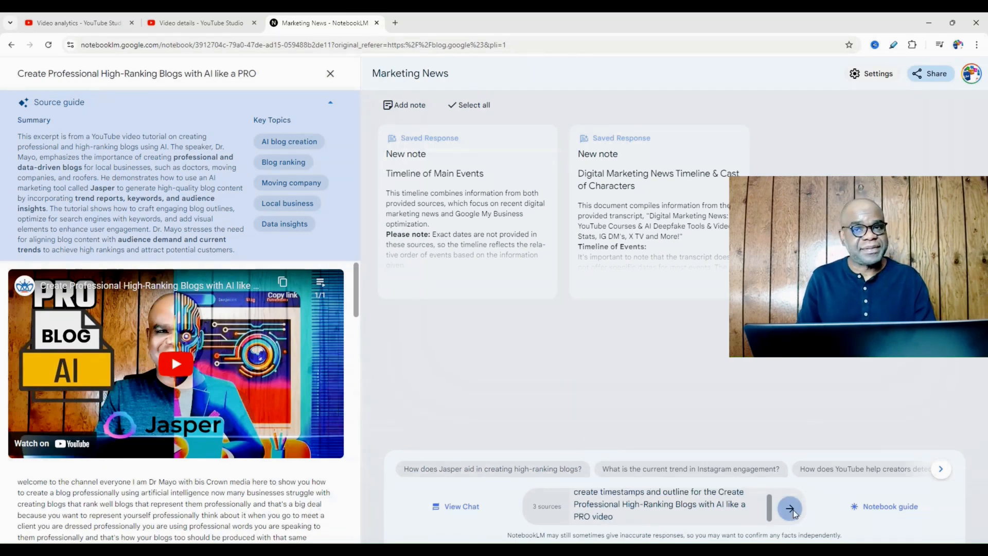
Step: Send the request and check the Introduction and Step 3: Adding Keywords time ranges in the returned outline
{"action": "left_click", "coordinate": [791, 508]}
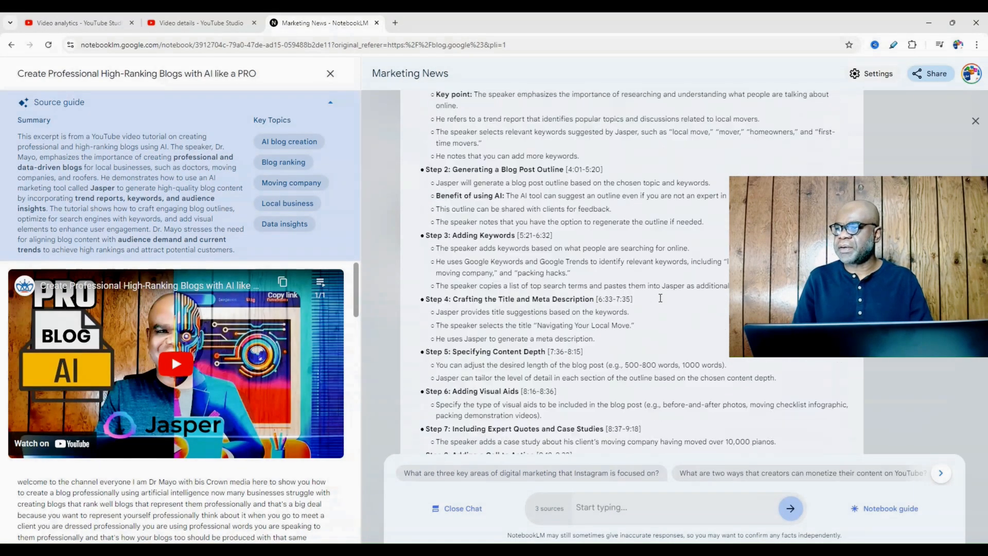
{"action": "scroll", "scroll_direction": "up", "scroll_amount": 3}
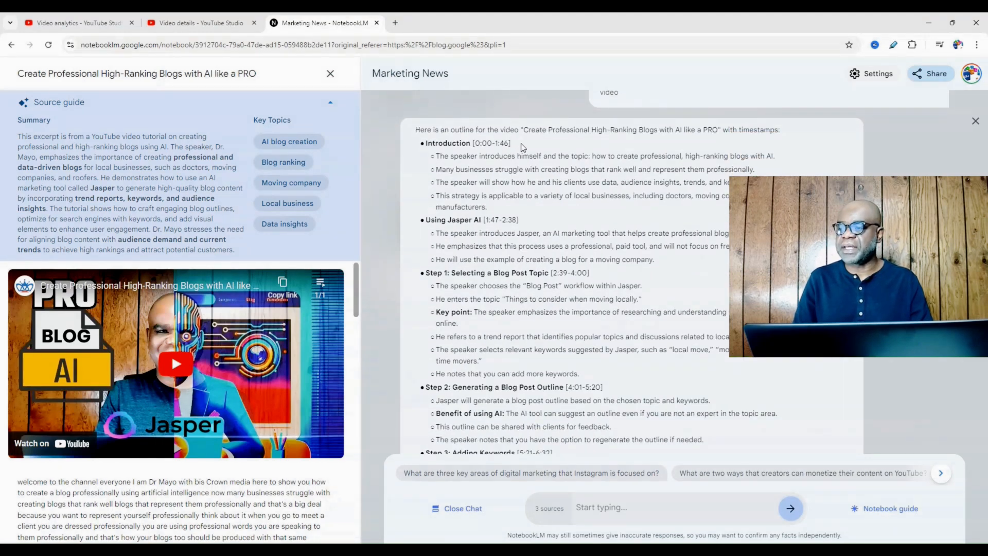
{"action": "double_click", "coordinate": [492, 143]}
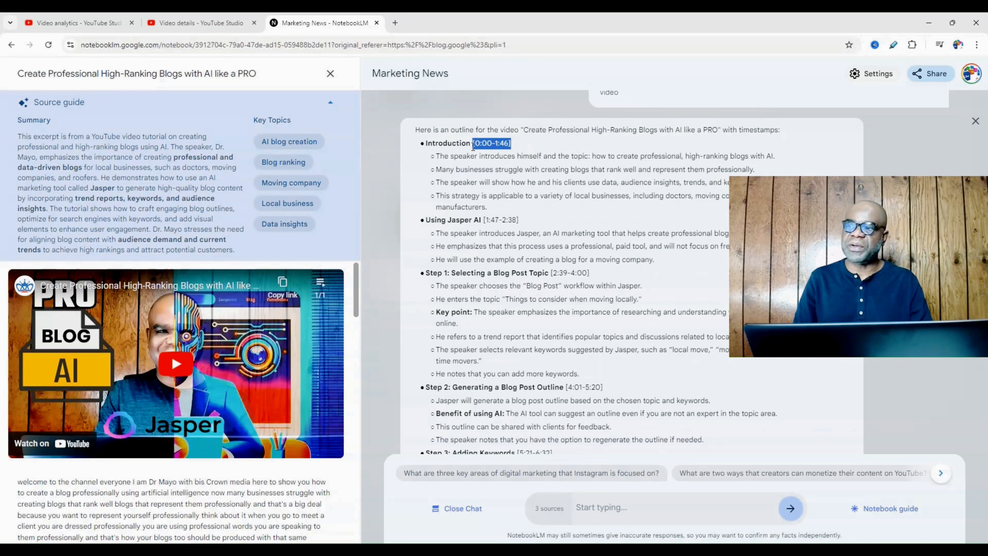
{"action": "mouse_move", "coordinate": [465, 159]}
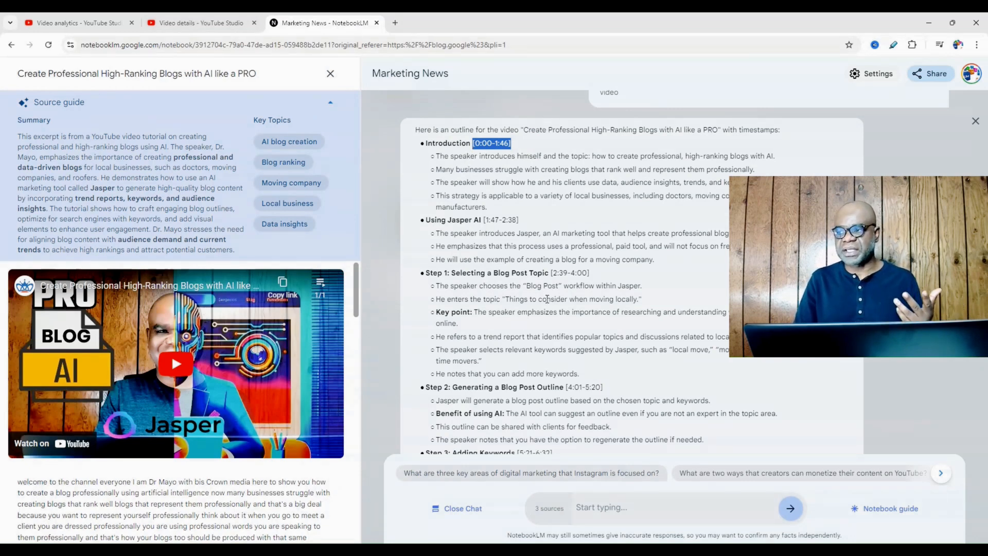
{"action": "scroll", "scroll_direction": "down", "scroll_amount": 3}
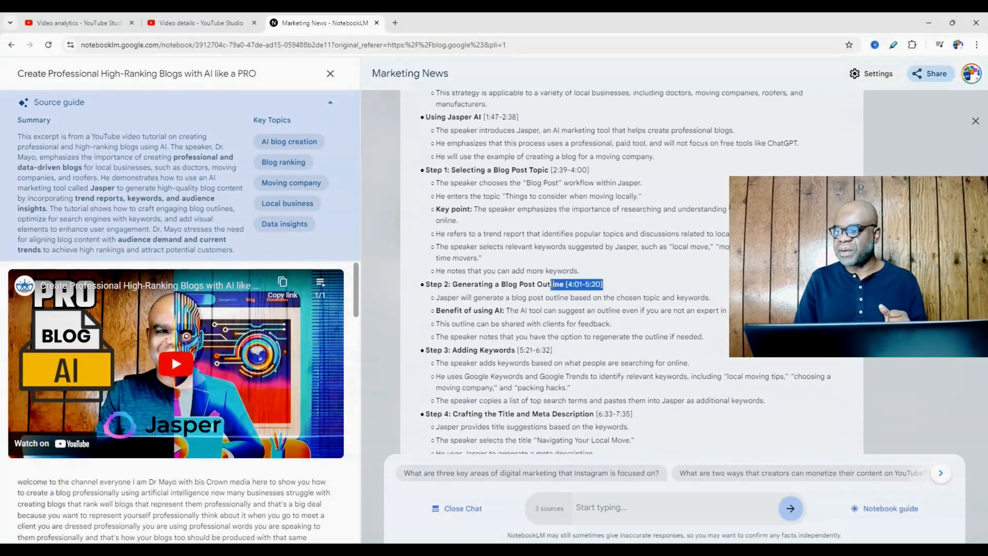
{"action": "left_click", "coordinate": [533, 349]}
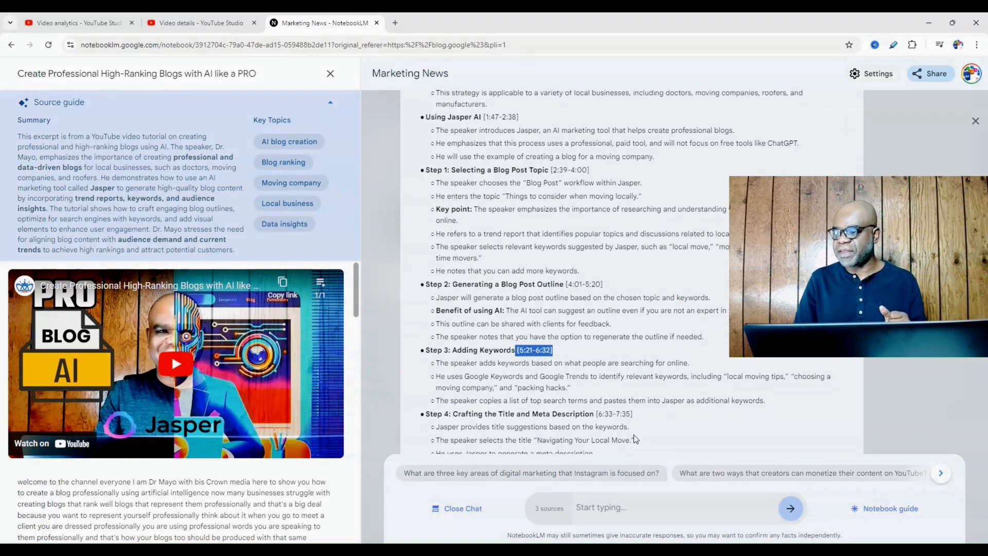
Step: Check the Step 5: Specifying Content Depth time range and read the outline through to the end
{"action": "scroll", "scroll_direction": "down", "scroll_amount": 3}
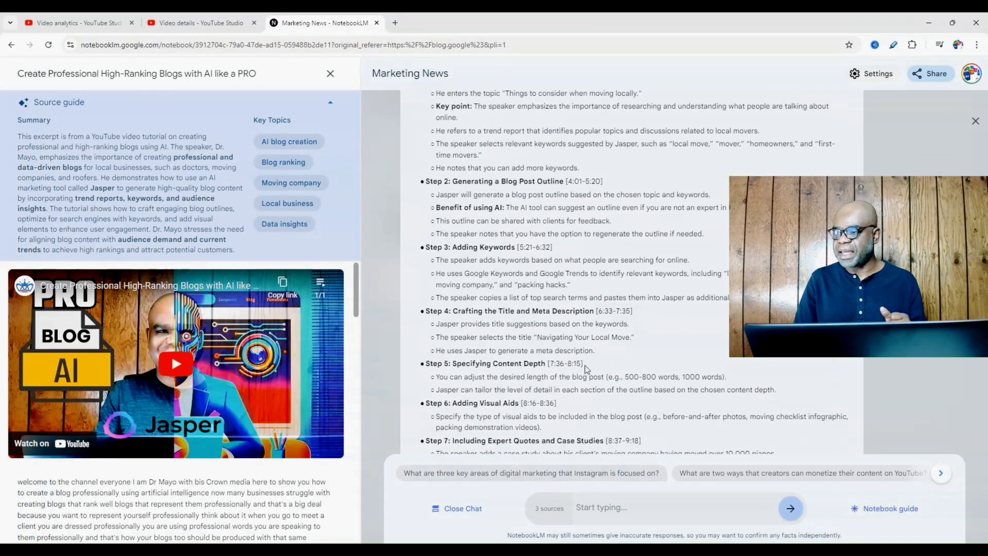
{"action": "double_click", "coordinate": [564, 363]}
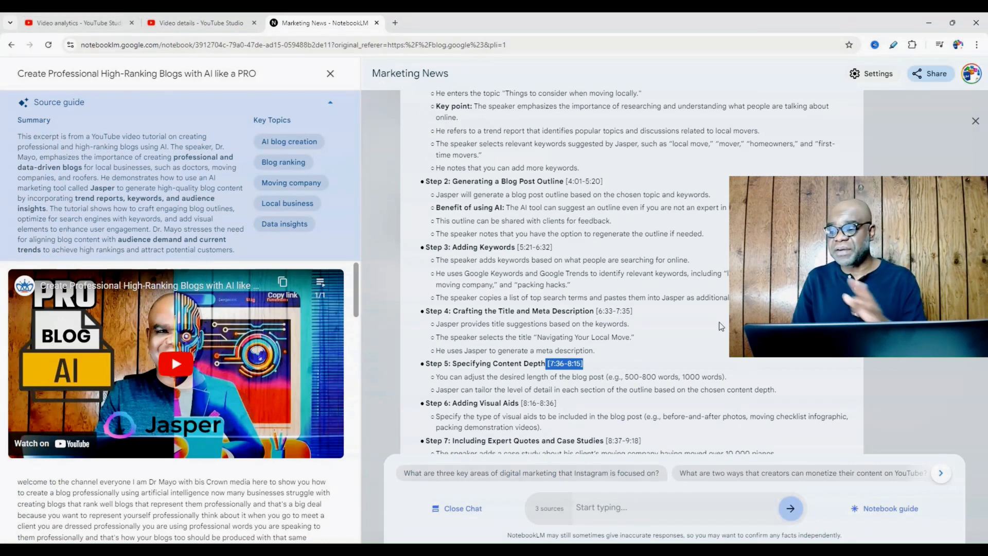
{"action": "scroll", "scroll_direction": "down", "scroll_amount": 3}
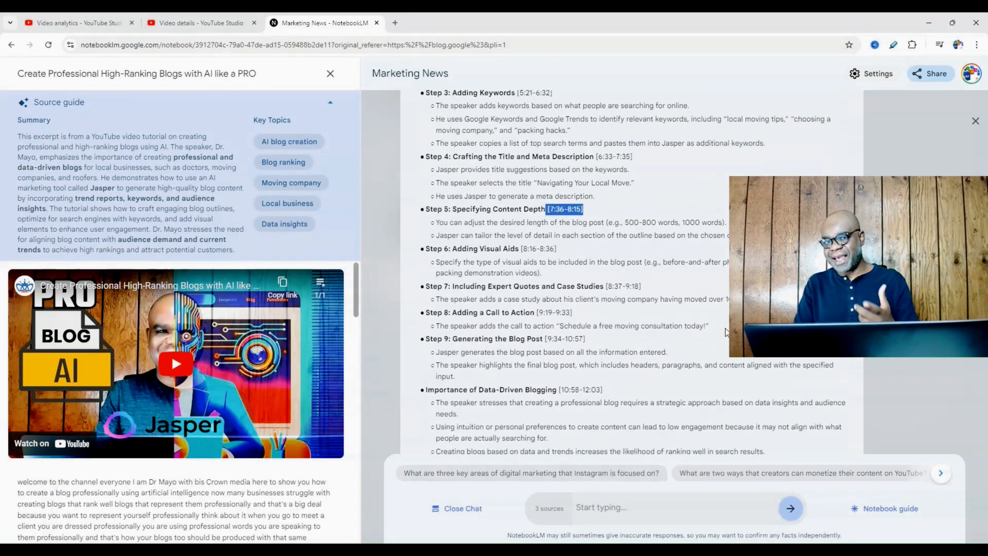
{"action": "mouse_move", "coordinate": [722, 323]}
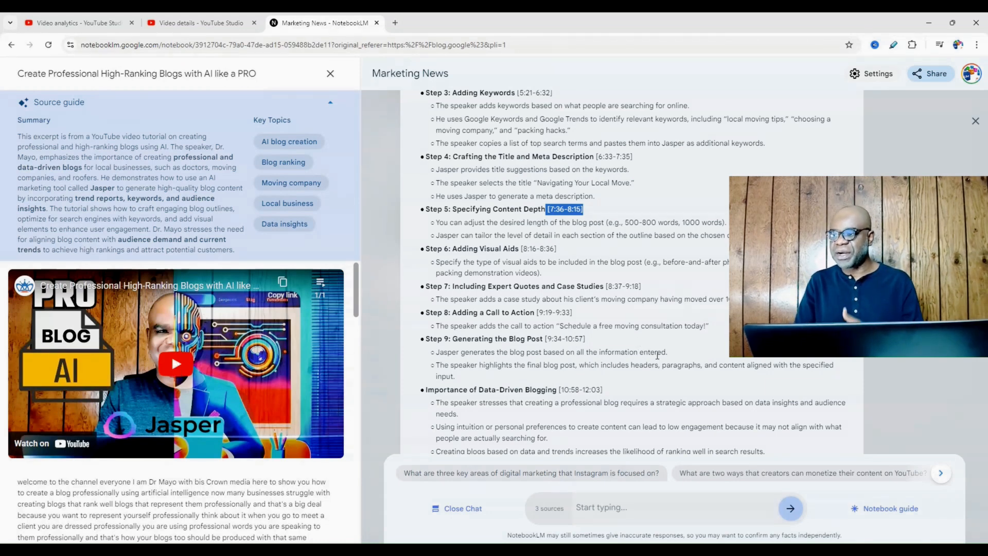
{"action": "scroll", "scroll_direction": "down", "scroll_amount": 3}
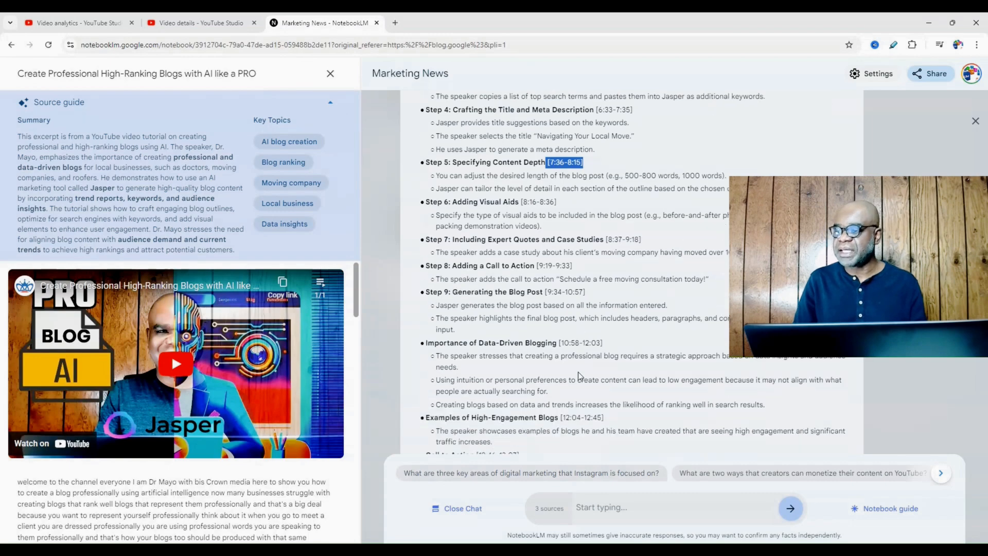
{"action": "scroll", "scroll_direction": "down", "scroll_amount": 3}
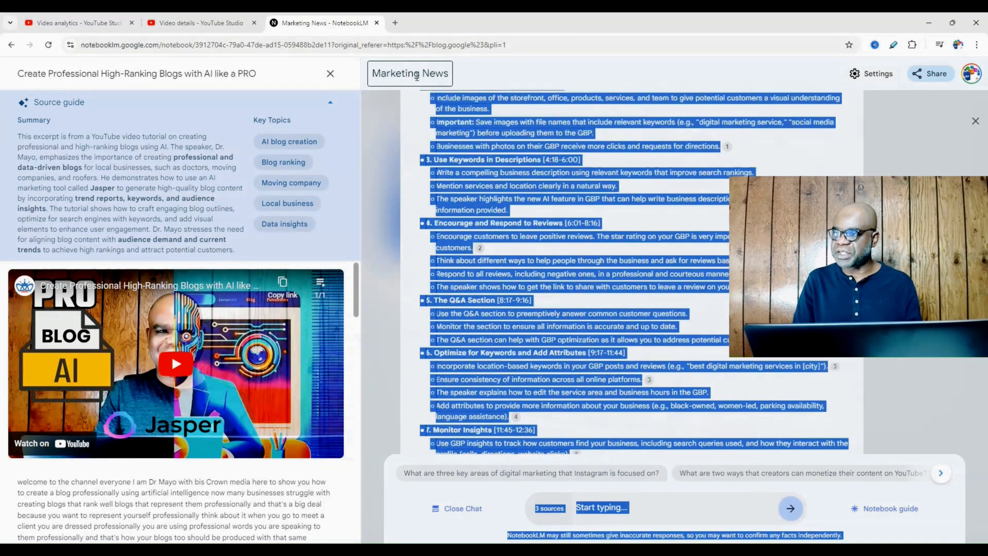
Step: Review Gemini's reduction of the pasted outline to twelve chapter headings with time ranges
{"action": "left_click", "coordinate": [396, 23]}
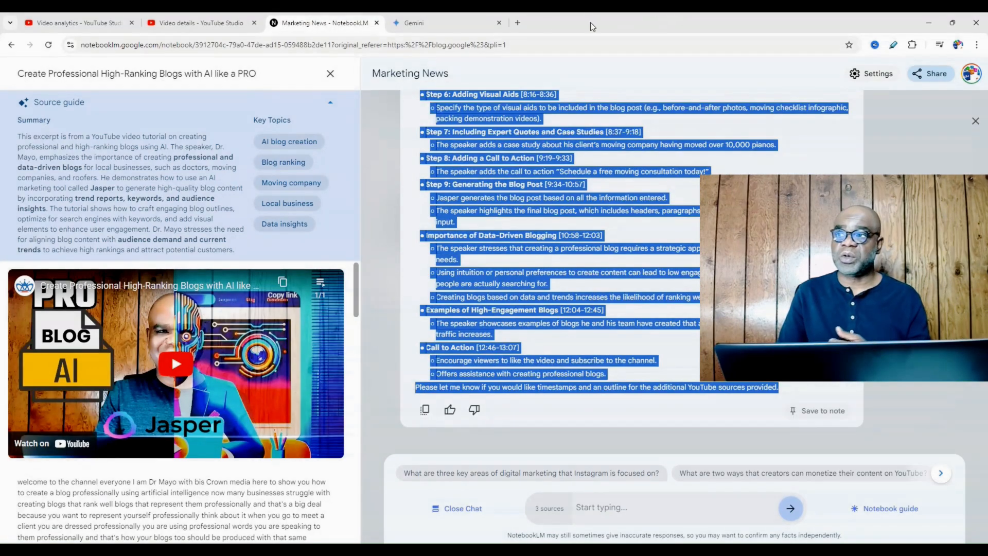
{"action": "left_click", "coordinate": [419, 23]}
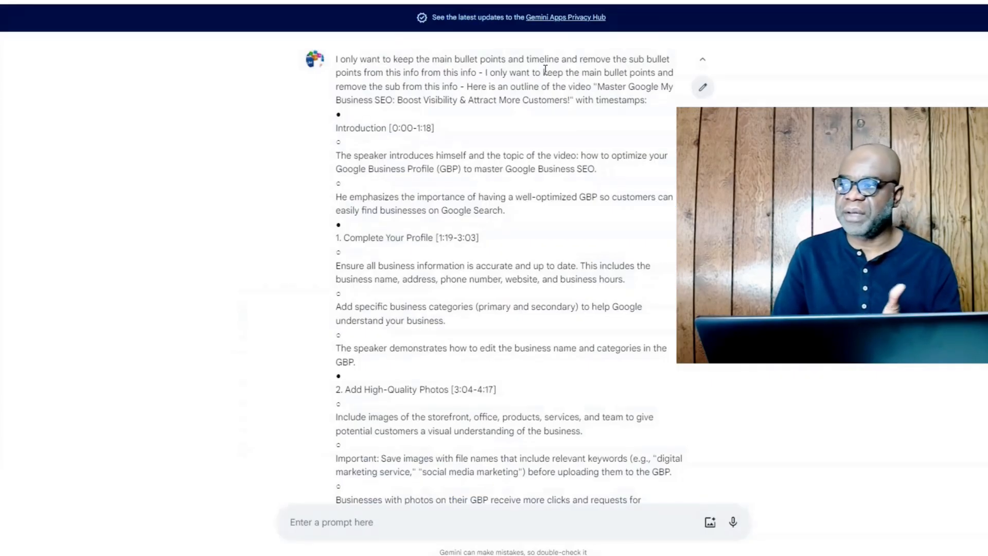
{"action": "mouse_move", "coordinate": [639, 69]}
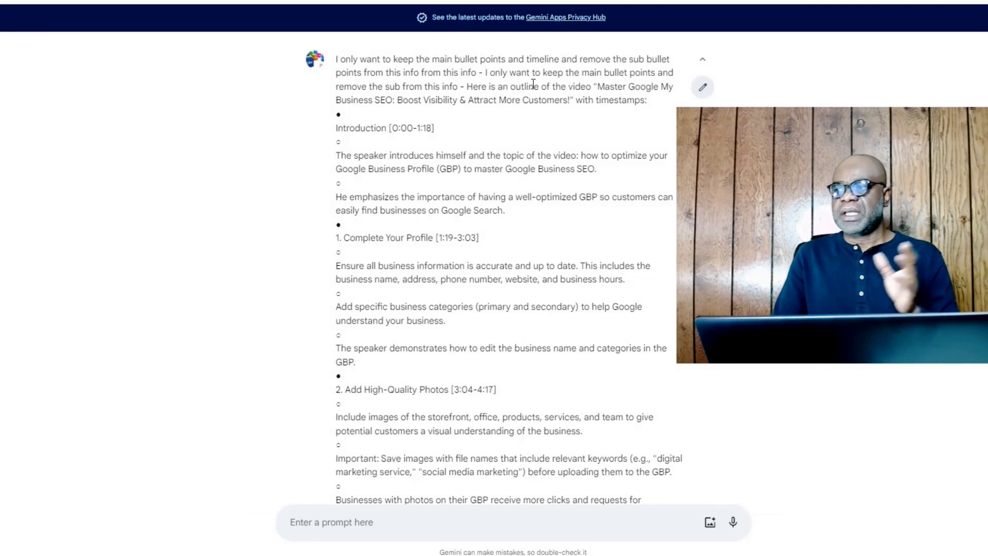
{"action": "scroll", "scroll_direction": "down", "scroll_amount": 3}
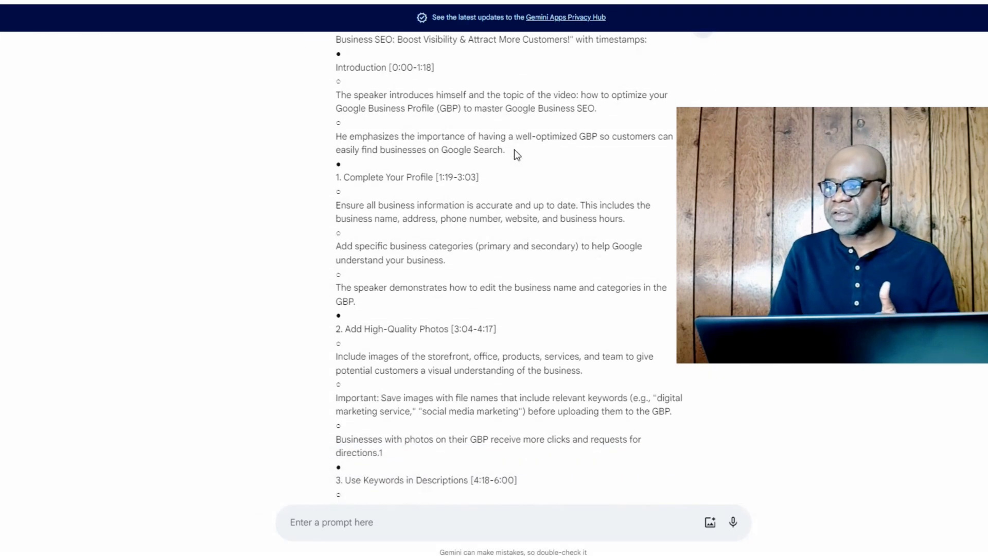
{"action": "scroll", "scroll_direction": "down", "scroll_amount": 3}
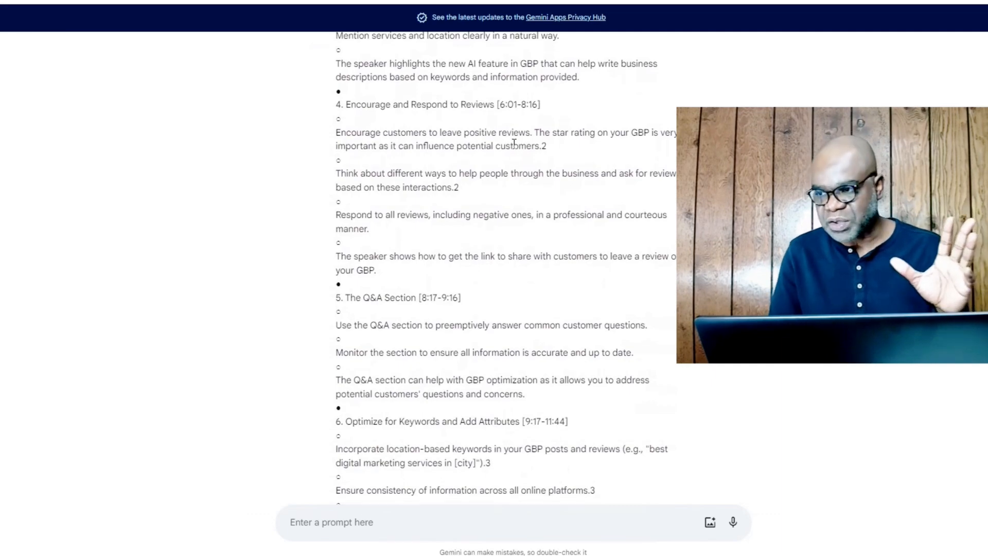
{"action": "scroll", "scroll_direction": "up", "scroll_amount": 3}
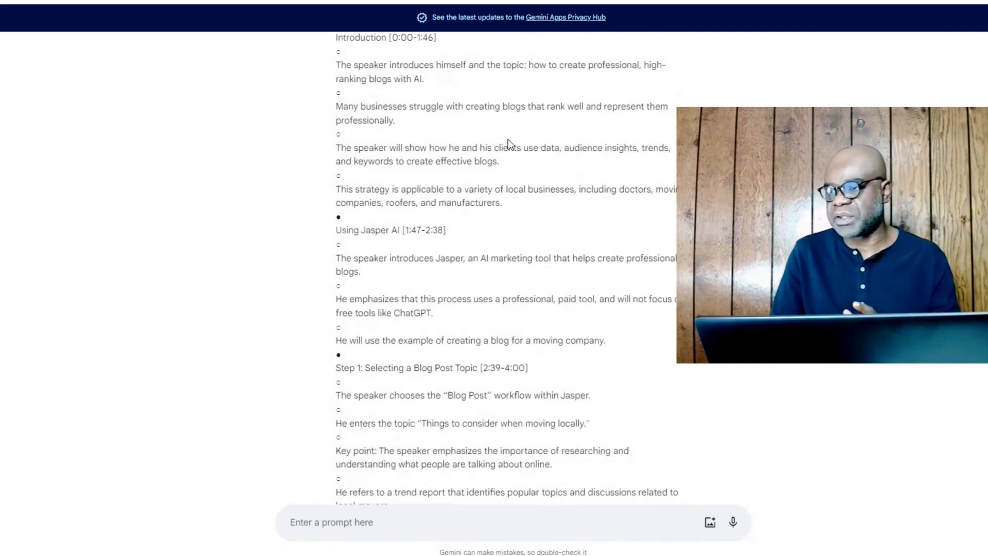
{"action": "scroll", "scroll_direction": "down", "scroll_amount": 3}
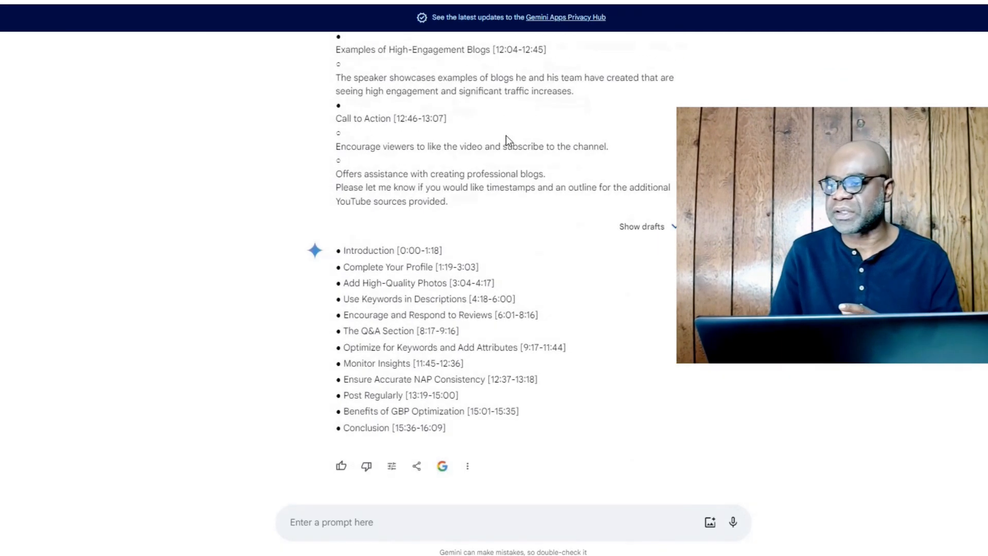
{"action": "mouse_move", "coordinate": [384, 276]}
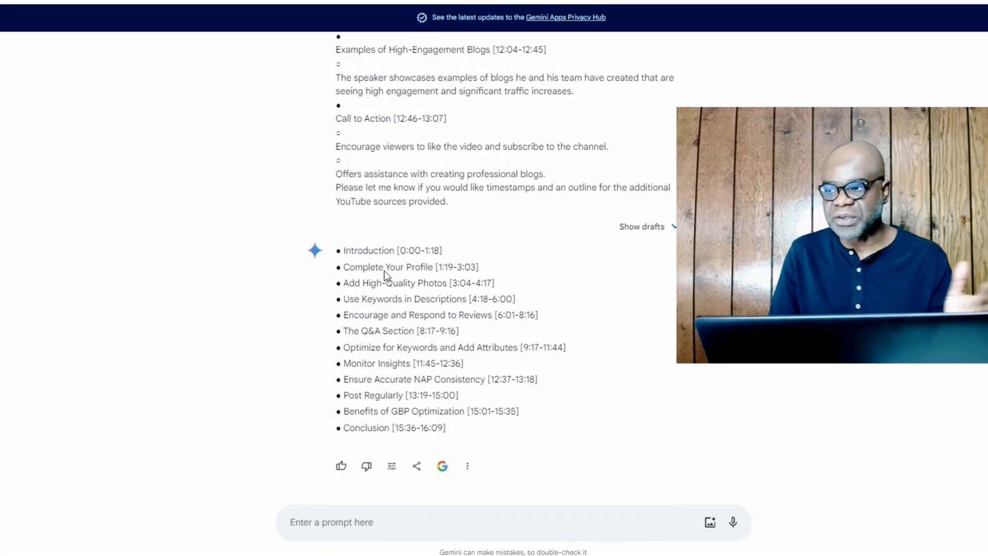
{"action": "mouse_move", "coordinate": [246, 274]}
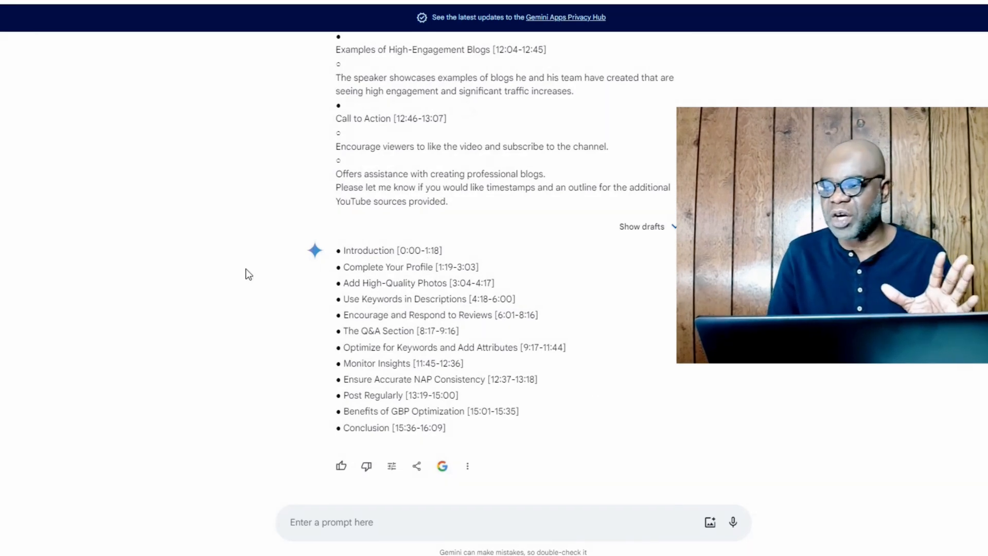
{"action": "mouse_move", "coordinate": [498, 430]}
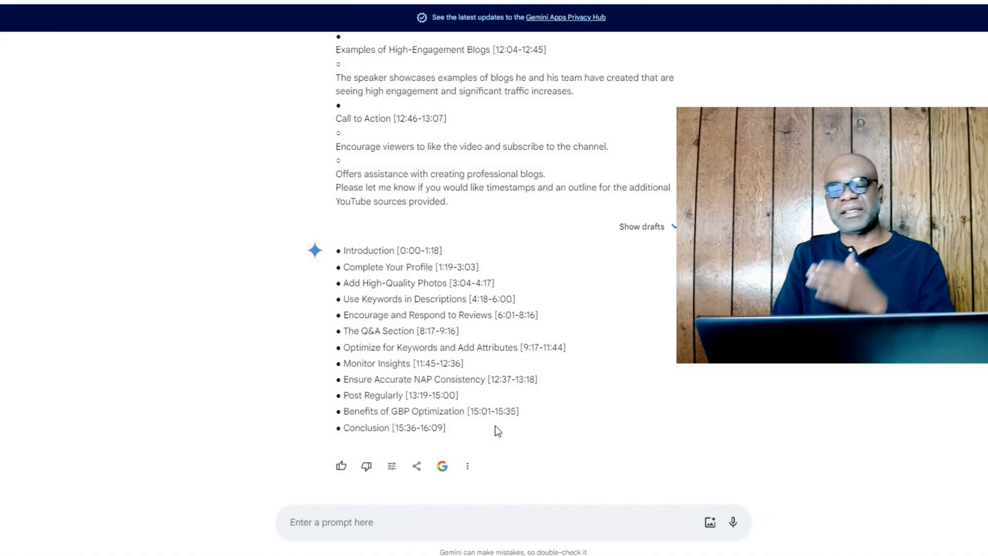
{"action": "mouse_move", "coordinate": [484, 365]}
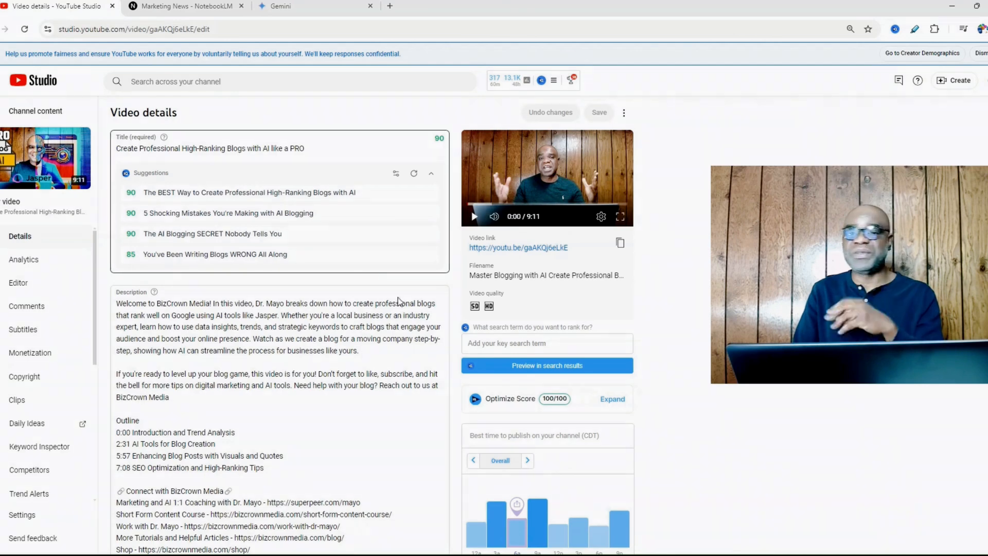
Step: Bring the NotebookLM notebook with the selected timestamped outline back on screen
{"action": "left_click", "coordinate": [265, 80]}
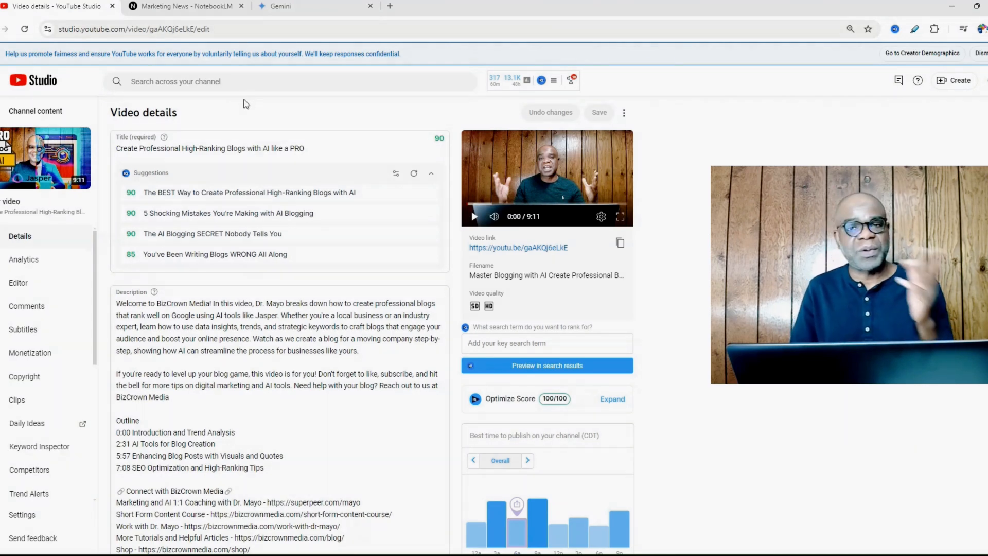
{"action": "left_click", "coordinate": [183, 7]}
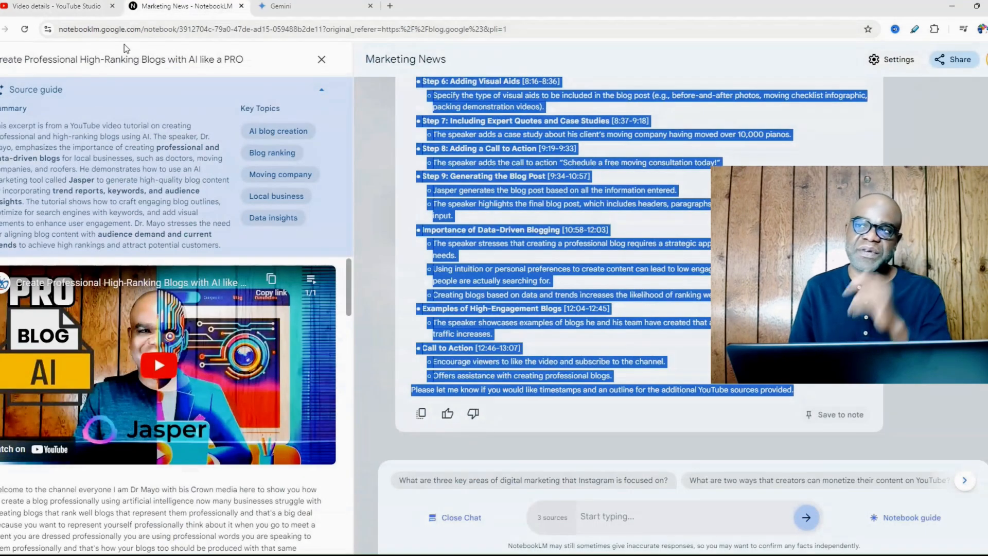